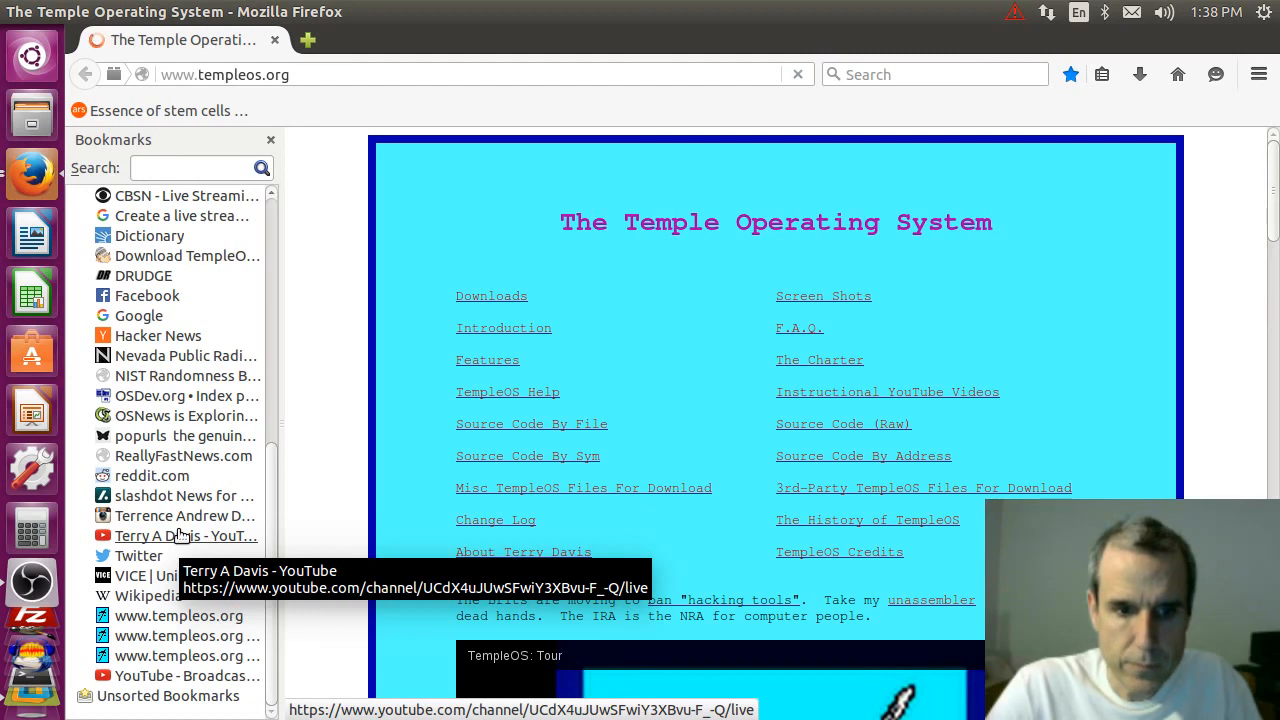
# Load the 'Terry A Davis - YouTube' bookmarked live stream page and scroll down.
pyautogui.click(179, 535)
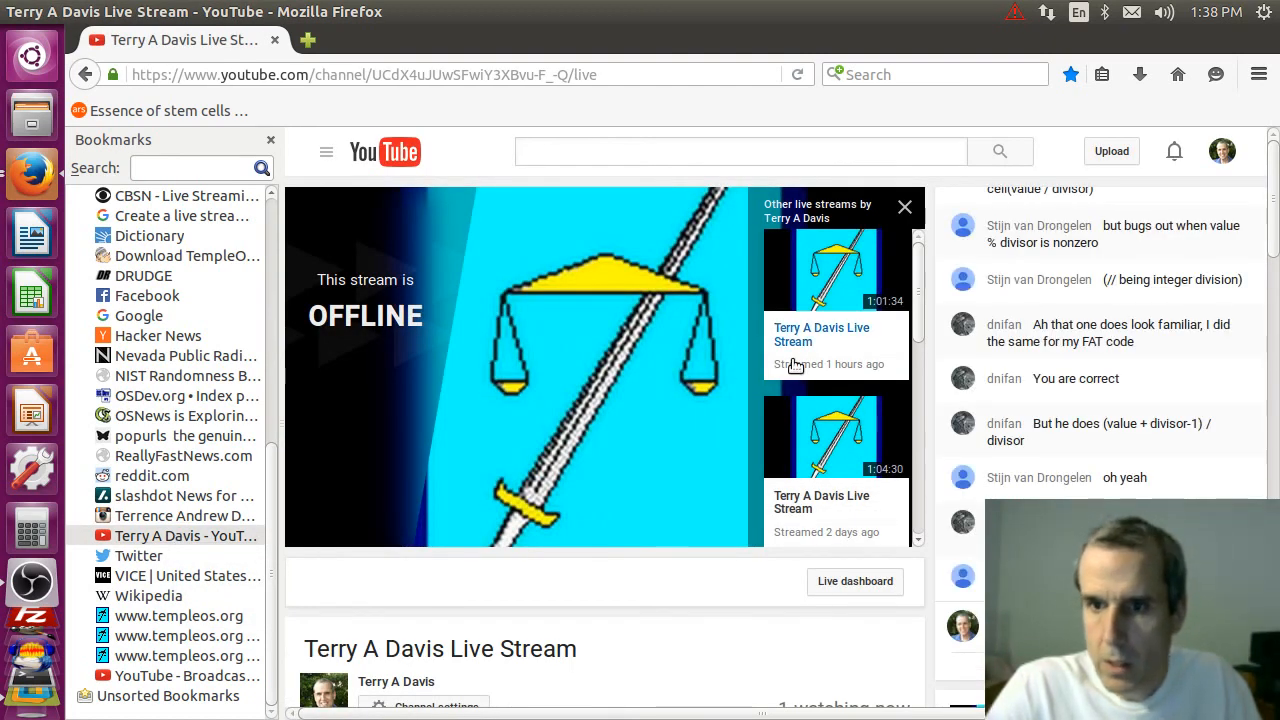
pyautogui.moveTo(810, 345)
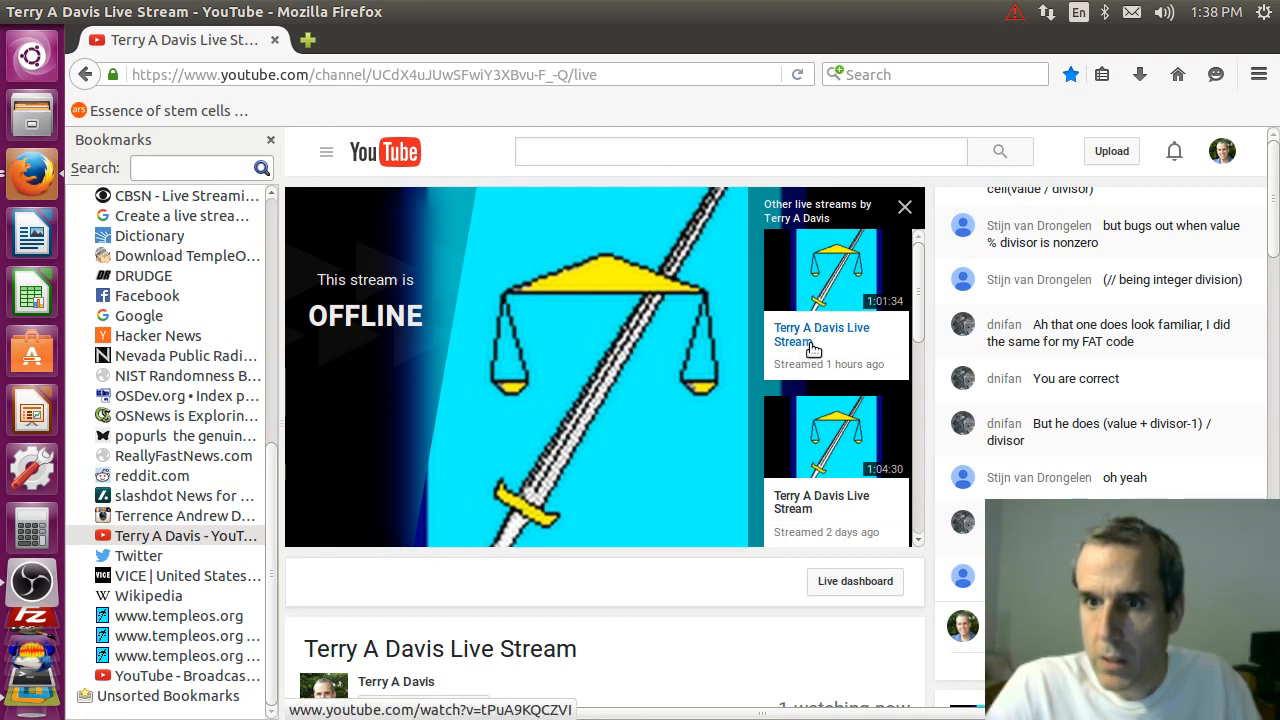
pyautogui.scroll(-3)
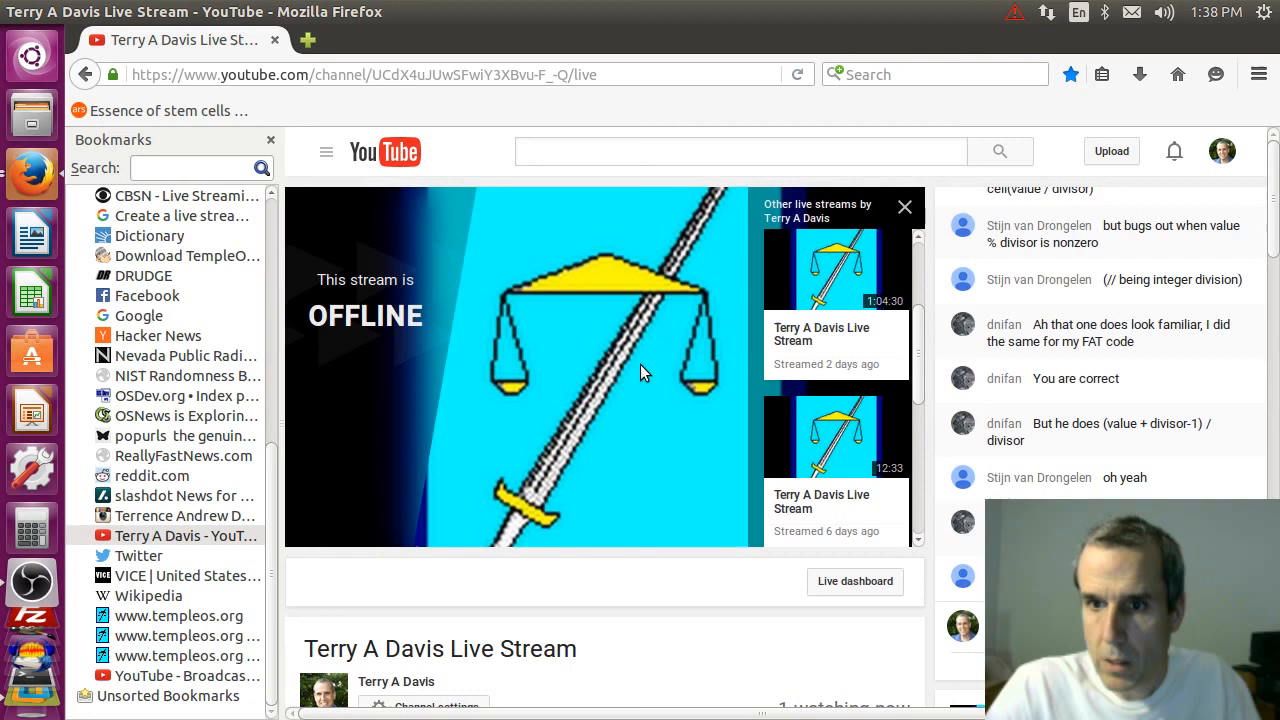
pyautogui.moveTo(708, 311)
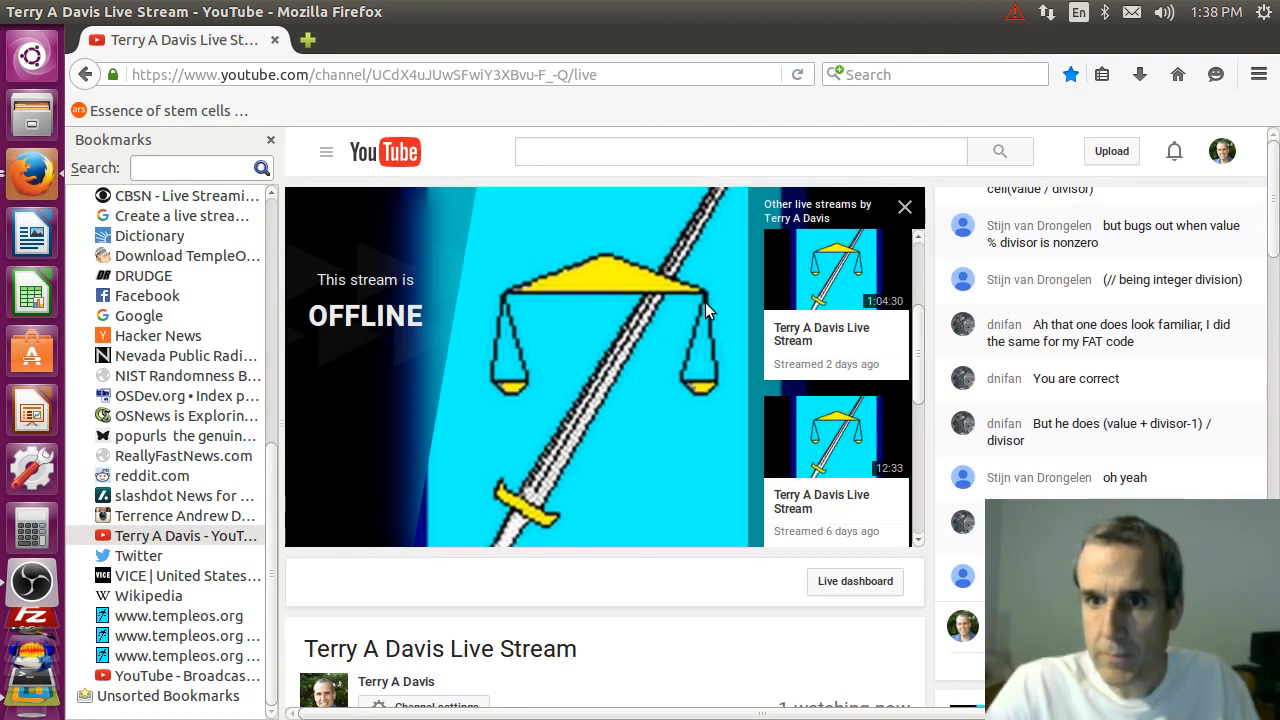
pyautogui.moveTo(702, 318)
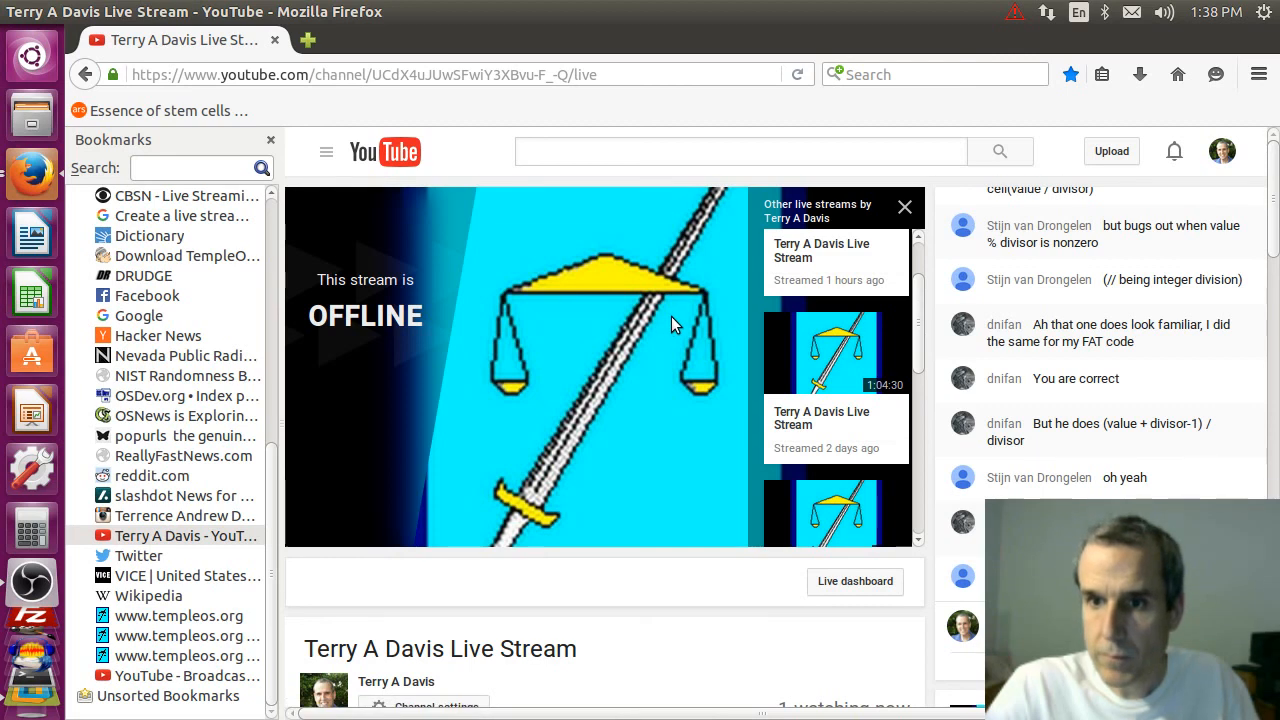
pyautogui.moveTo(742, 310)
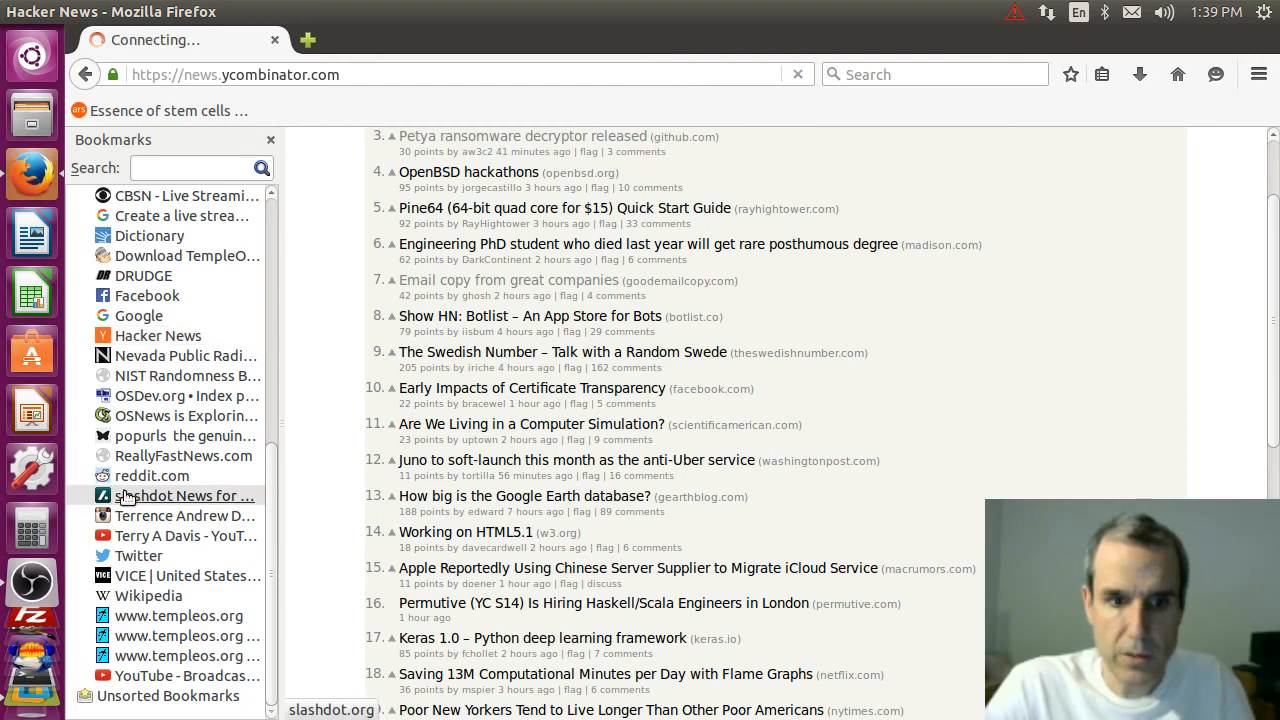
# Load the Slashdot bookmark and scroll to the Kansas farm mapping glitch story.
pyautogui.click(185, 495)
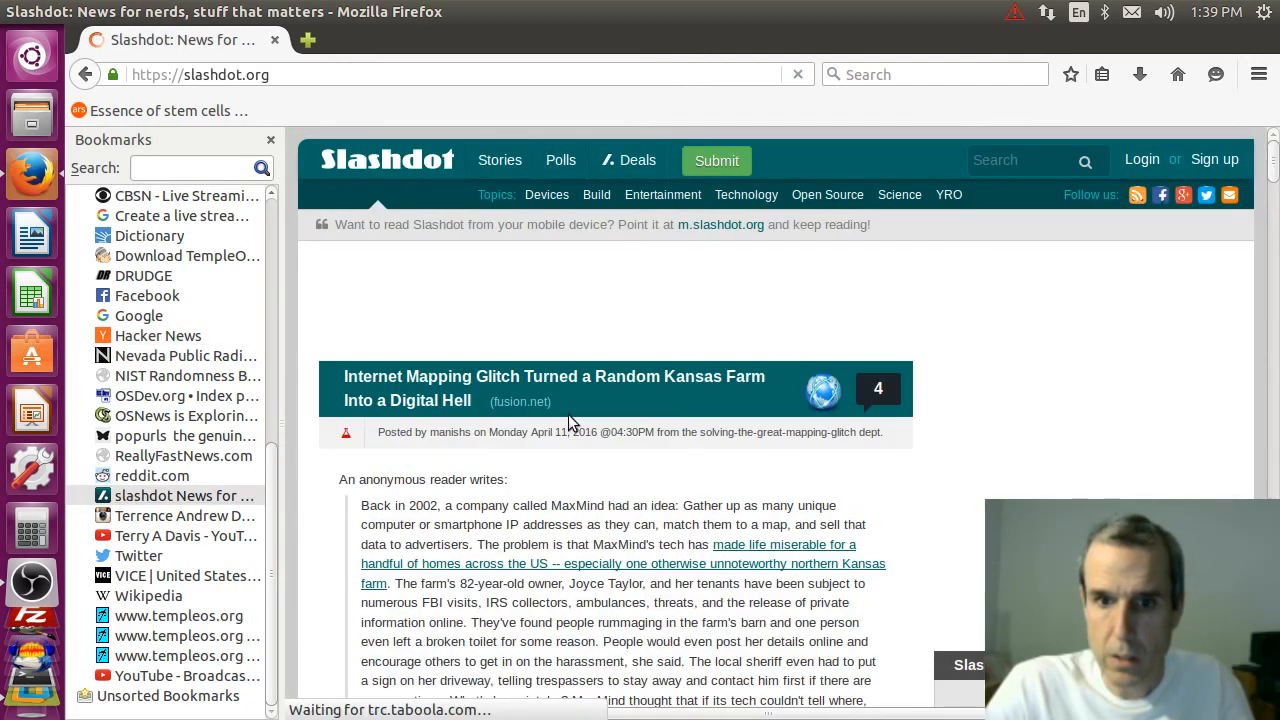
pyautogui.scroll(-3)
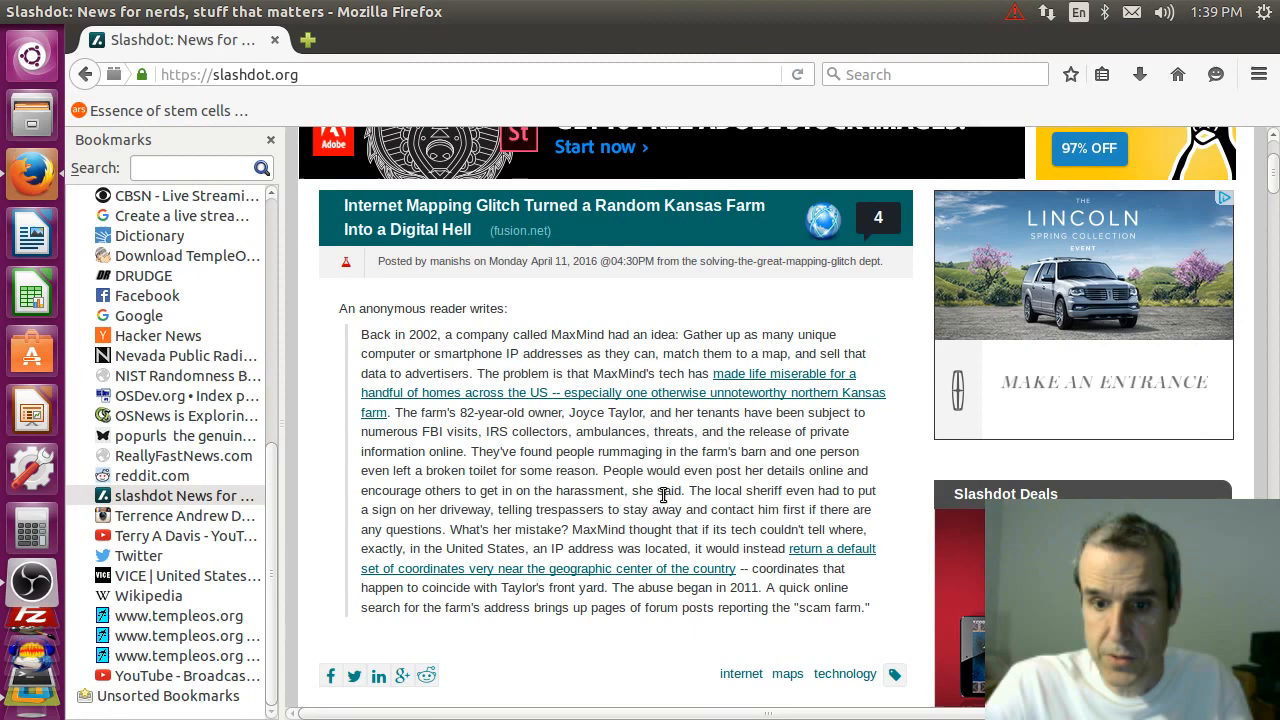
pyautogui.moveTo(558, 346)
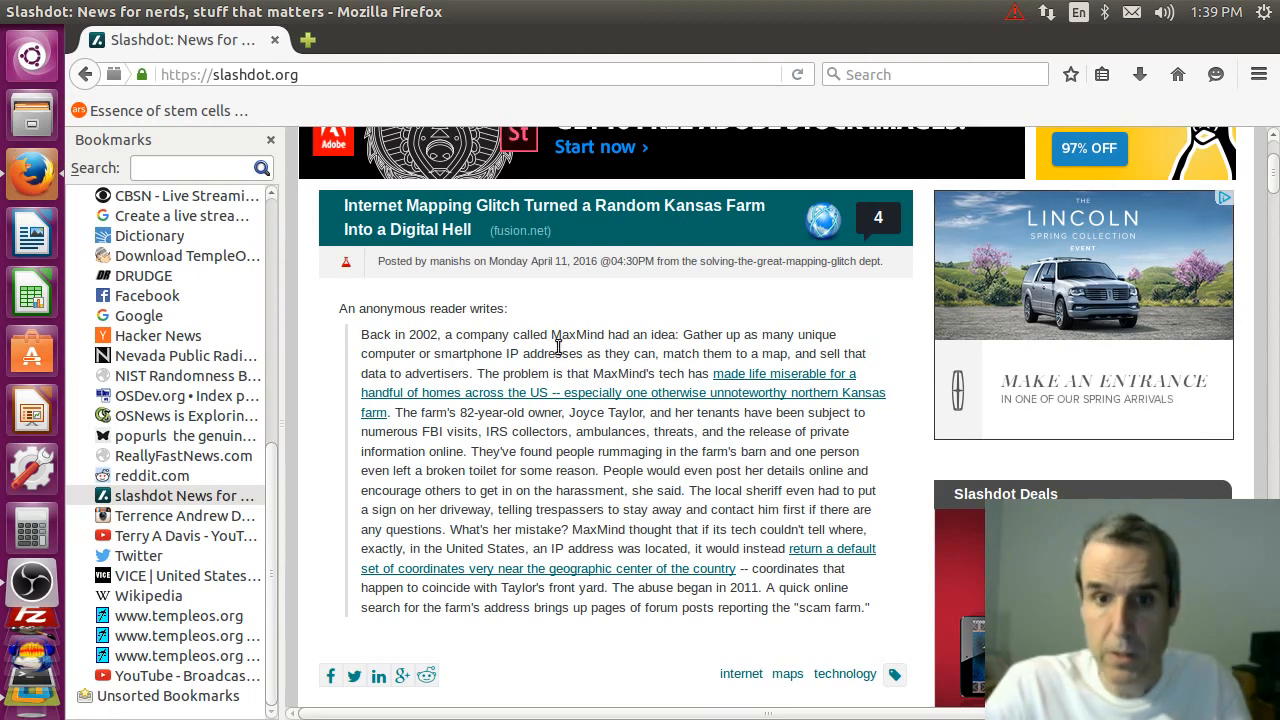
pyautogui.moveTo(275, 40)
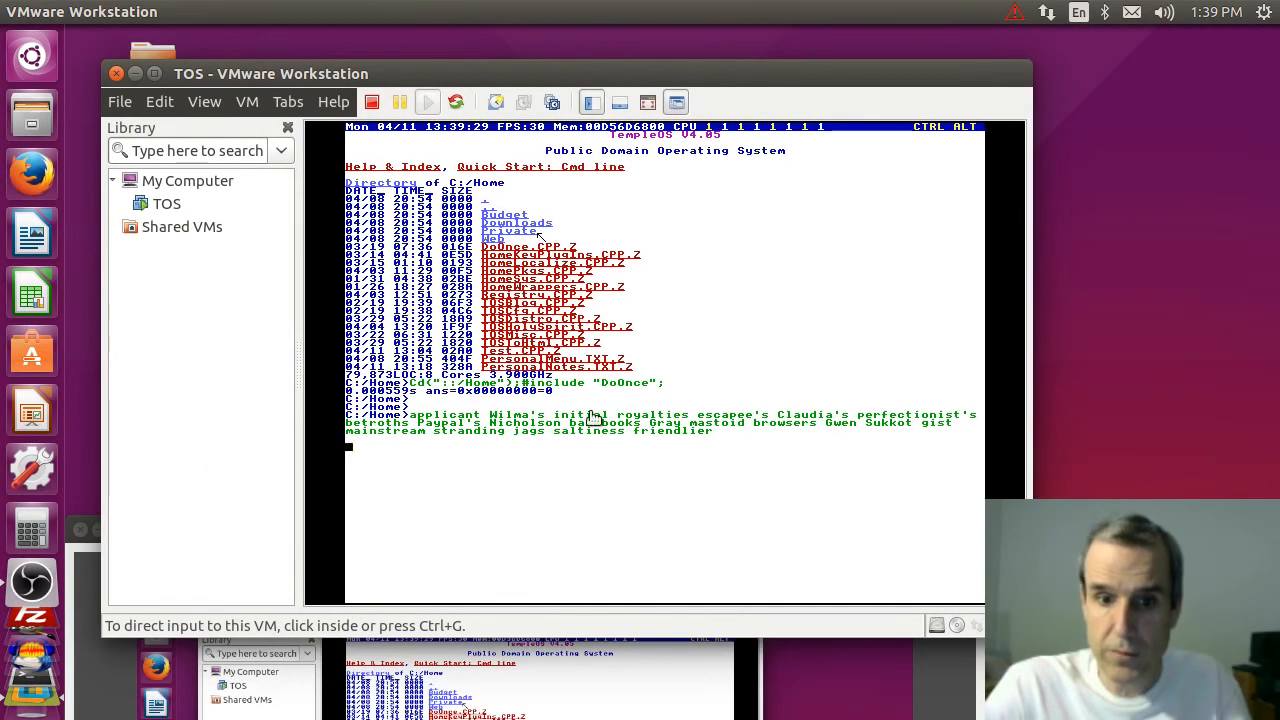
# Define and run the Hello function at the TempleOS command line.
pyautogui.click(594, 419)
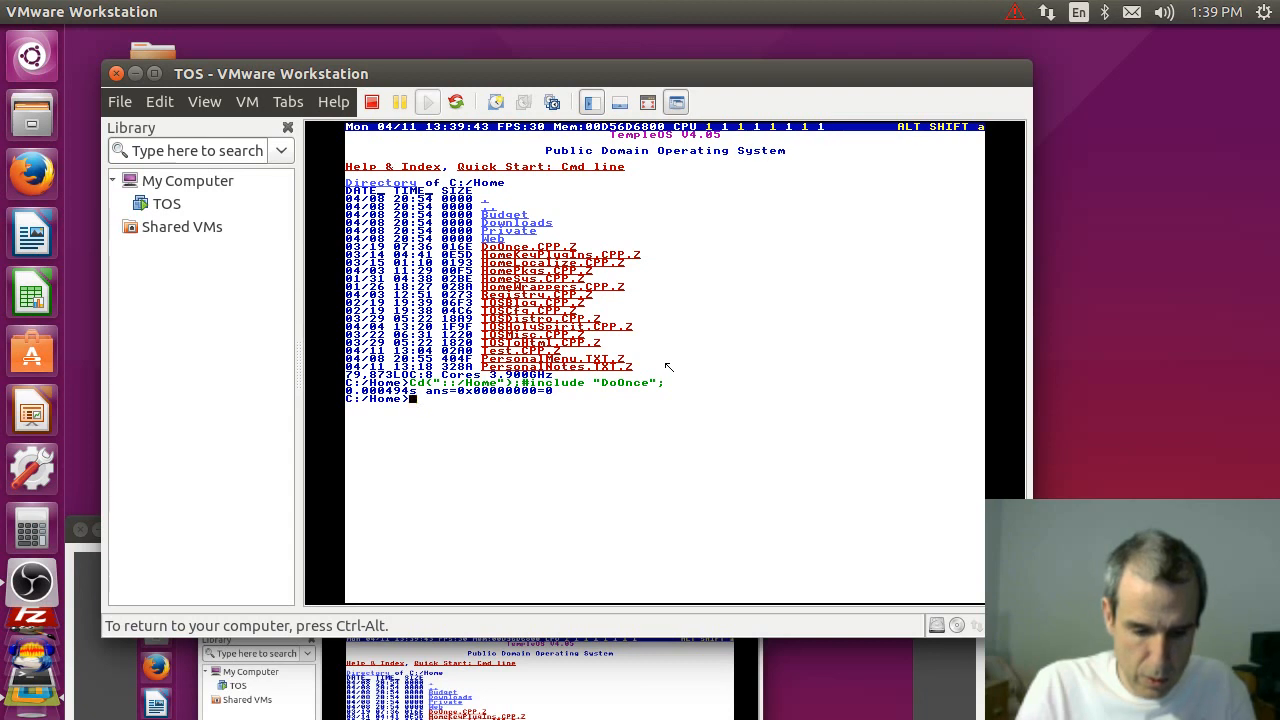
pyautogui.write('U0')
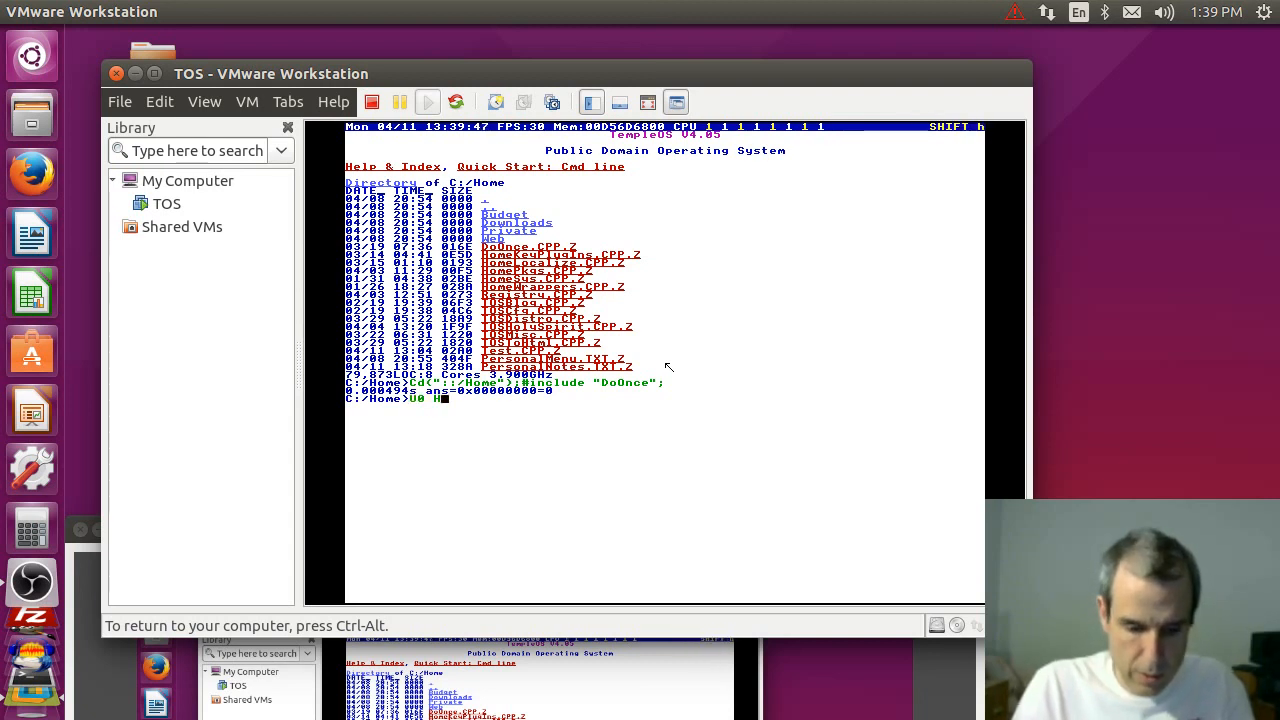
pyautogui.write('Hello()')
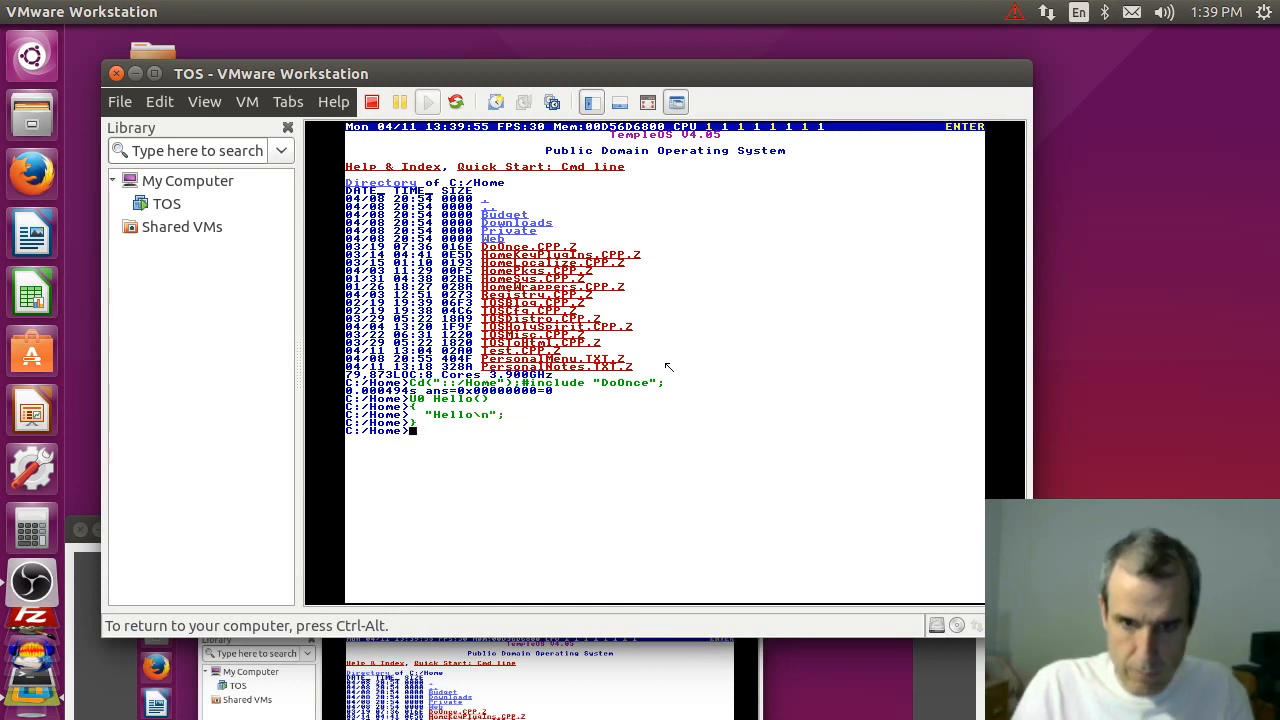
pyautogui.write('Hello;')
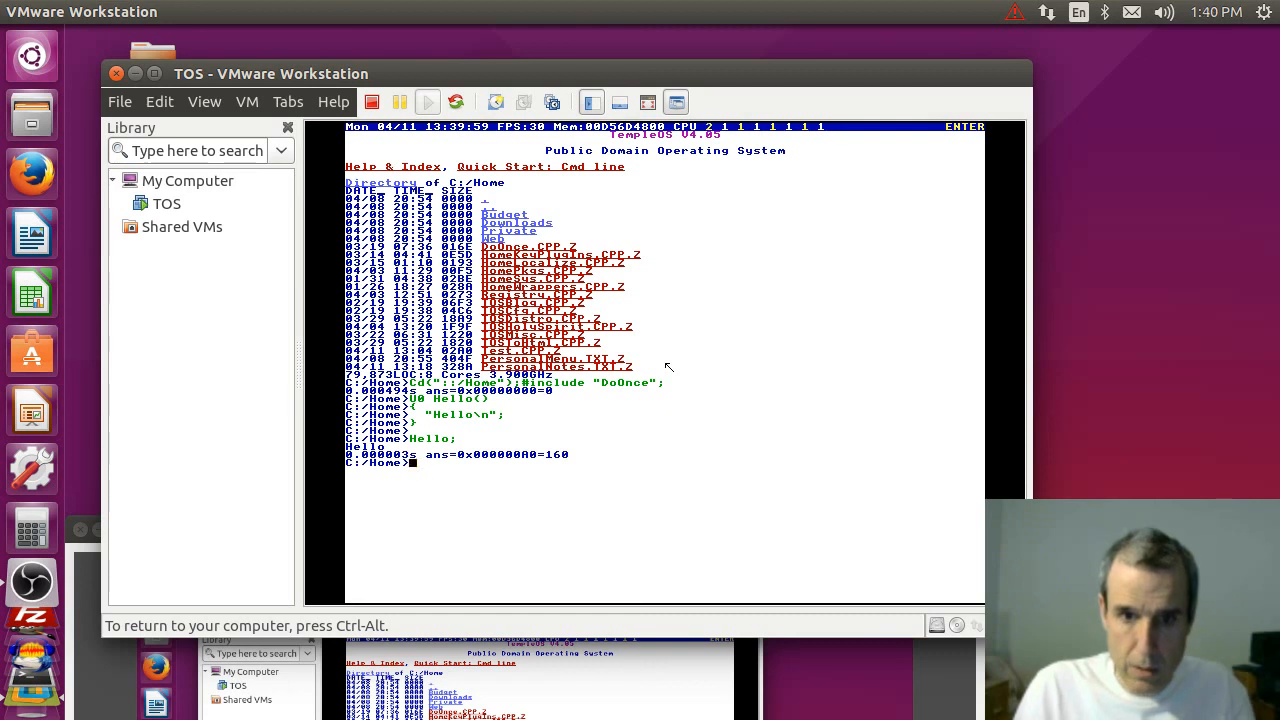
# Print Hello's address with &Hello, then show the BIOS report via MemBIOSRep;.
pyautogui.write('&Hello;')
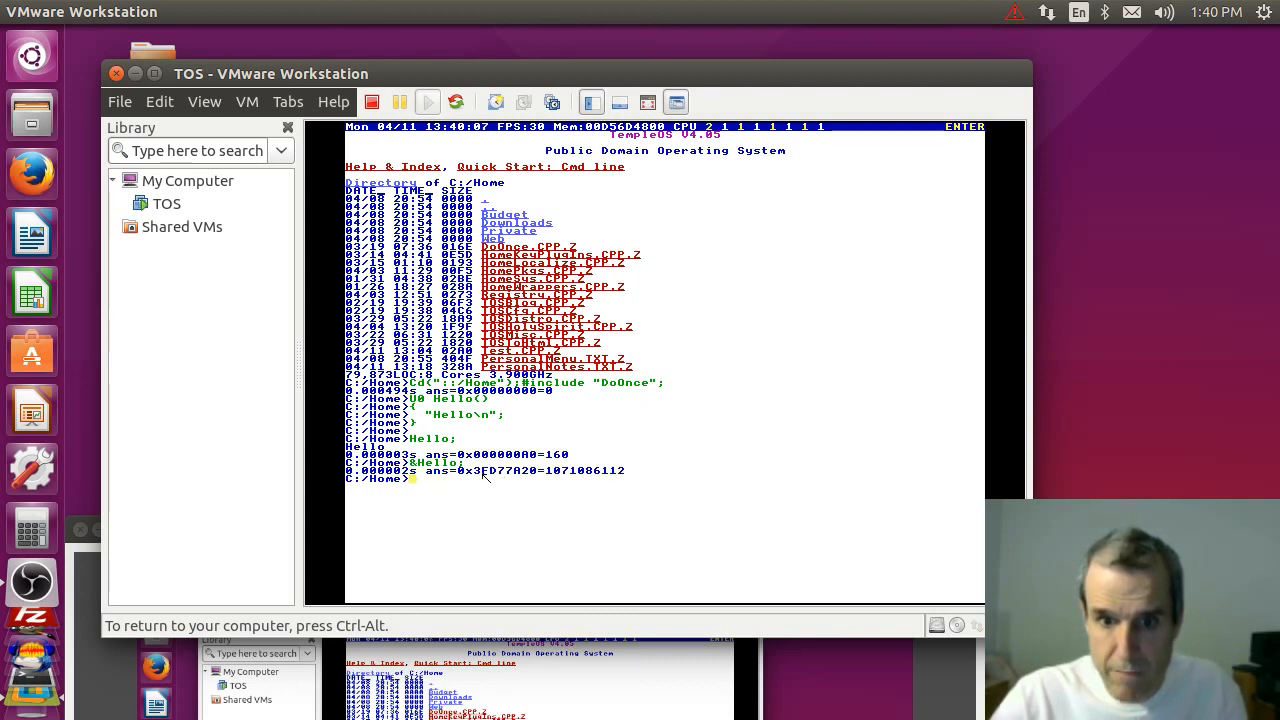
pyautogui.moveTo(497, 480)
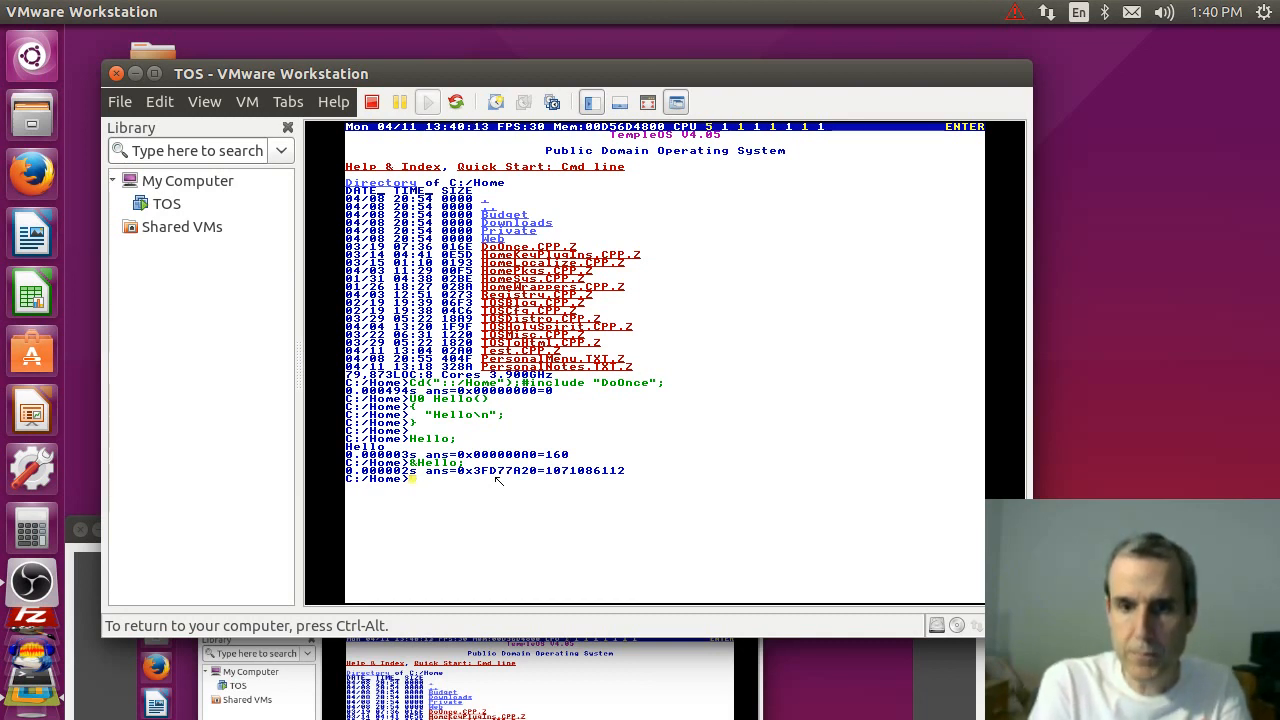
pyautogui.write('Mem')
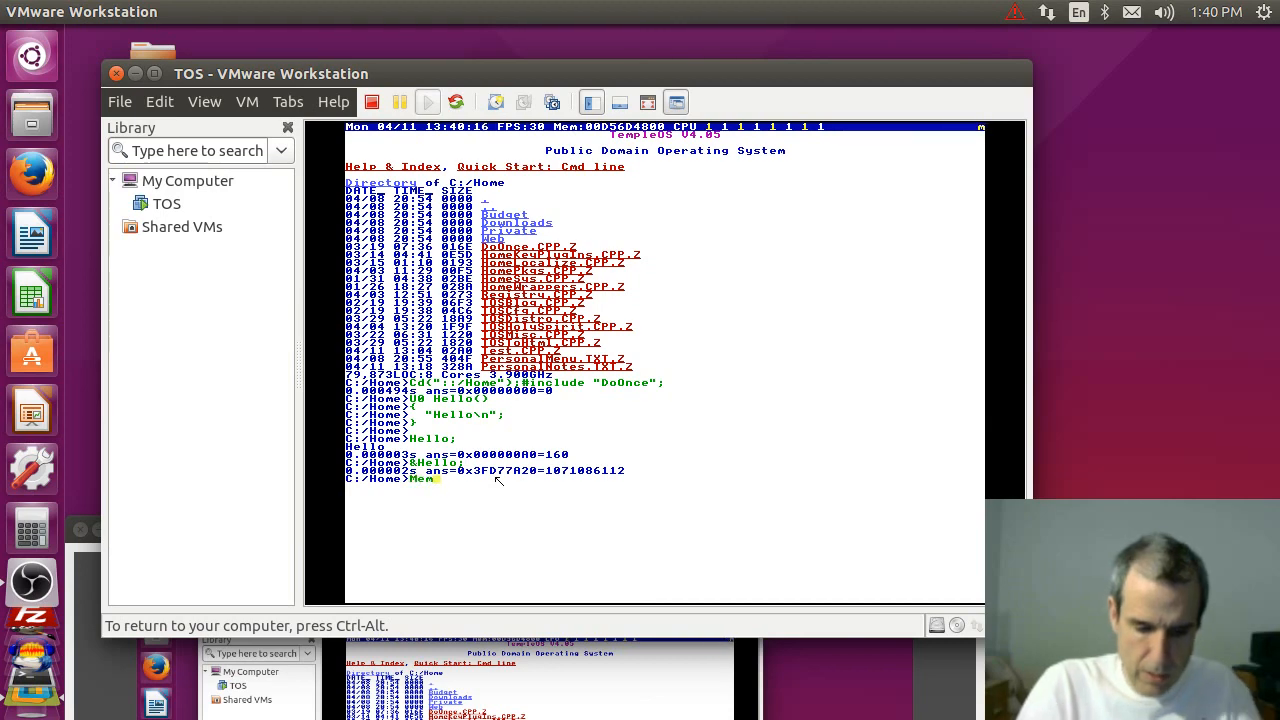
pyautogui.write('BIOSRep;')
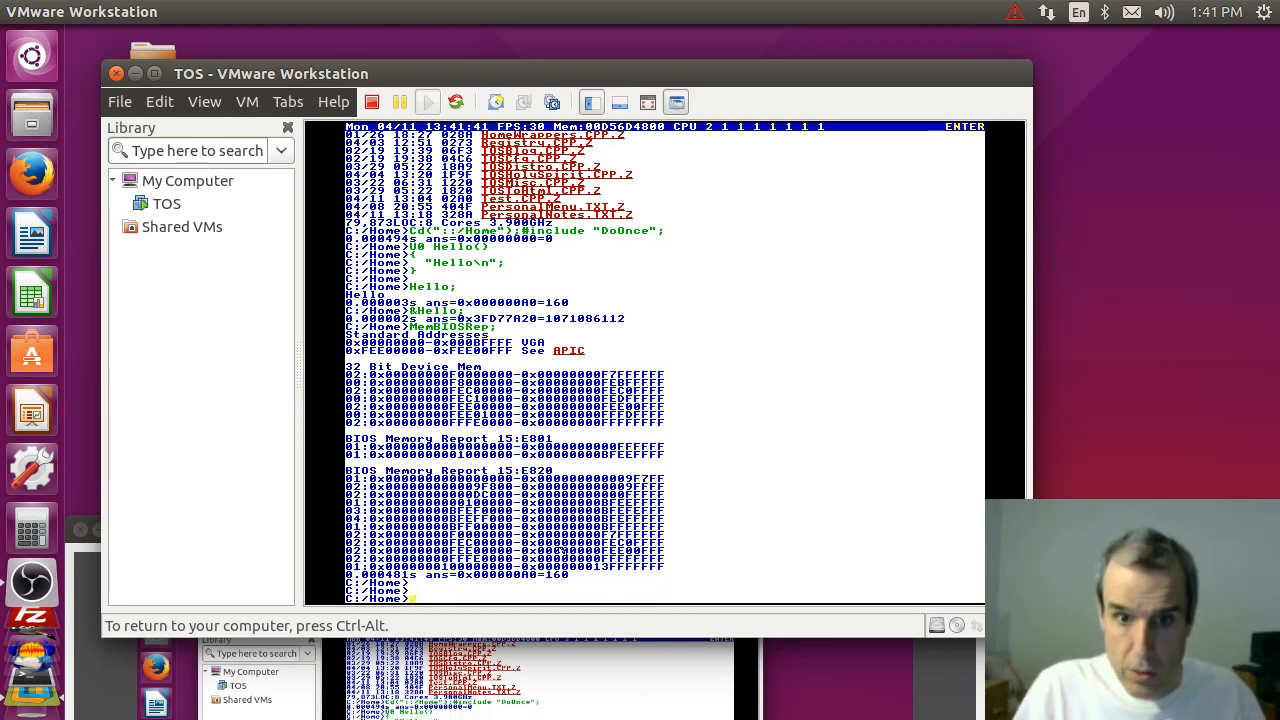
# Enter &Hello; to reprint Hello's address below the BIOS memory report.
pyautogui.write('Hello;')
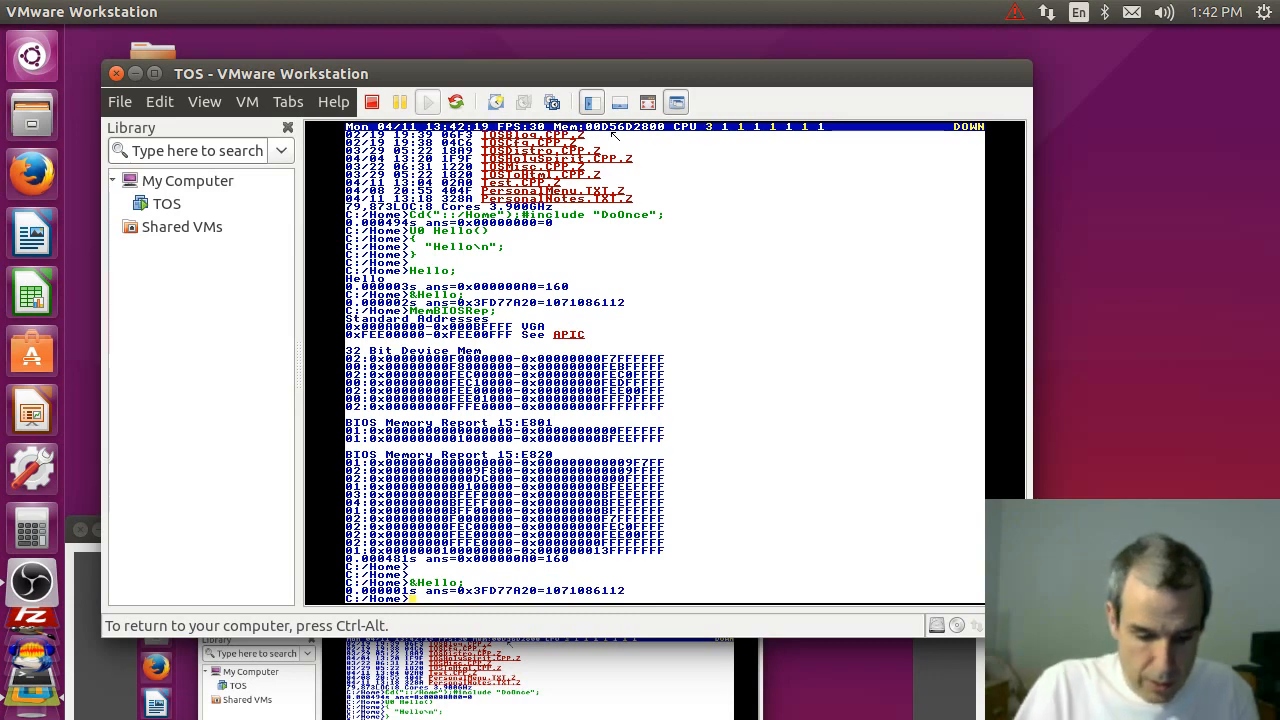
pyautogui.write('Uf("Hello");')
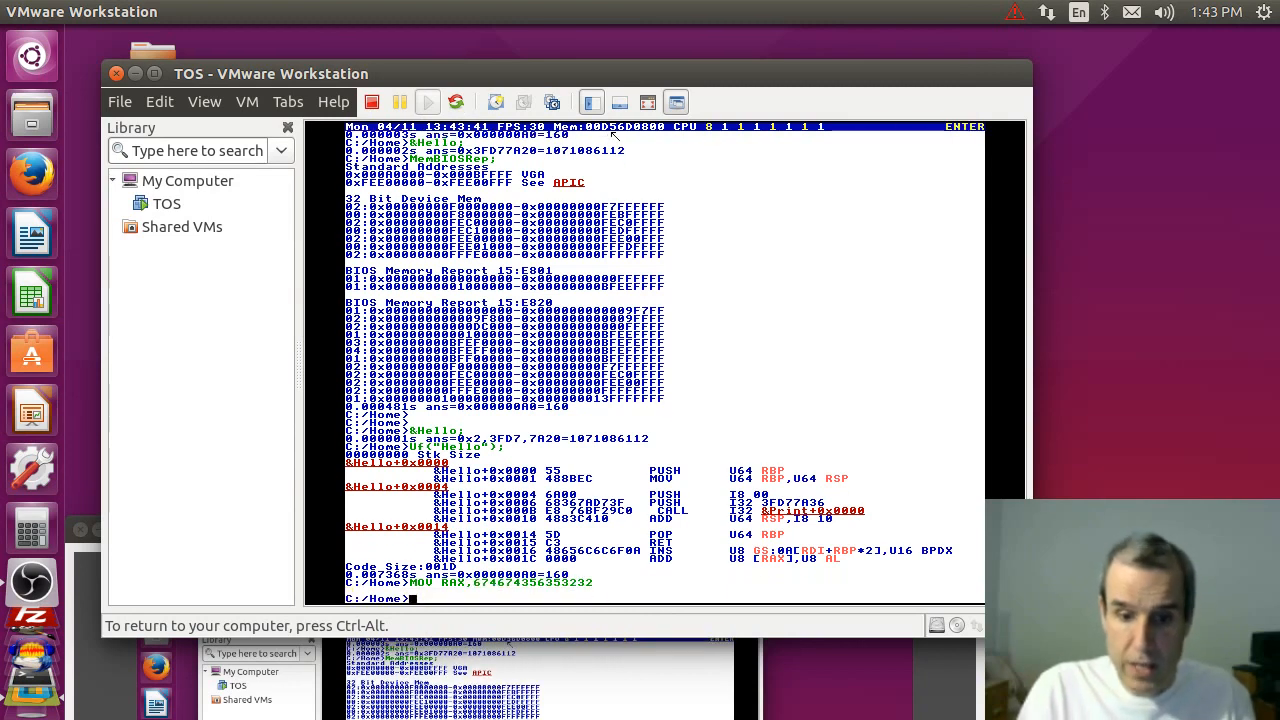
# Add a CALL RAX line, then type 1,0000,0000 at the prompt.
pyautogui.write('CALL RAX')
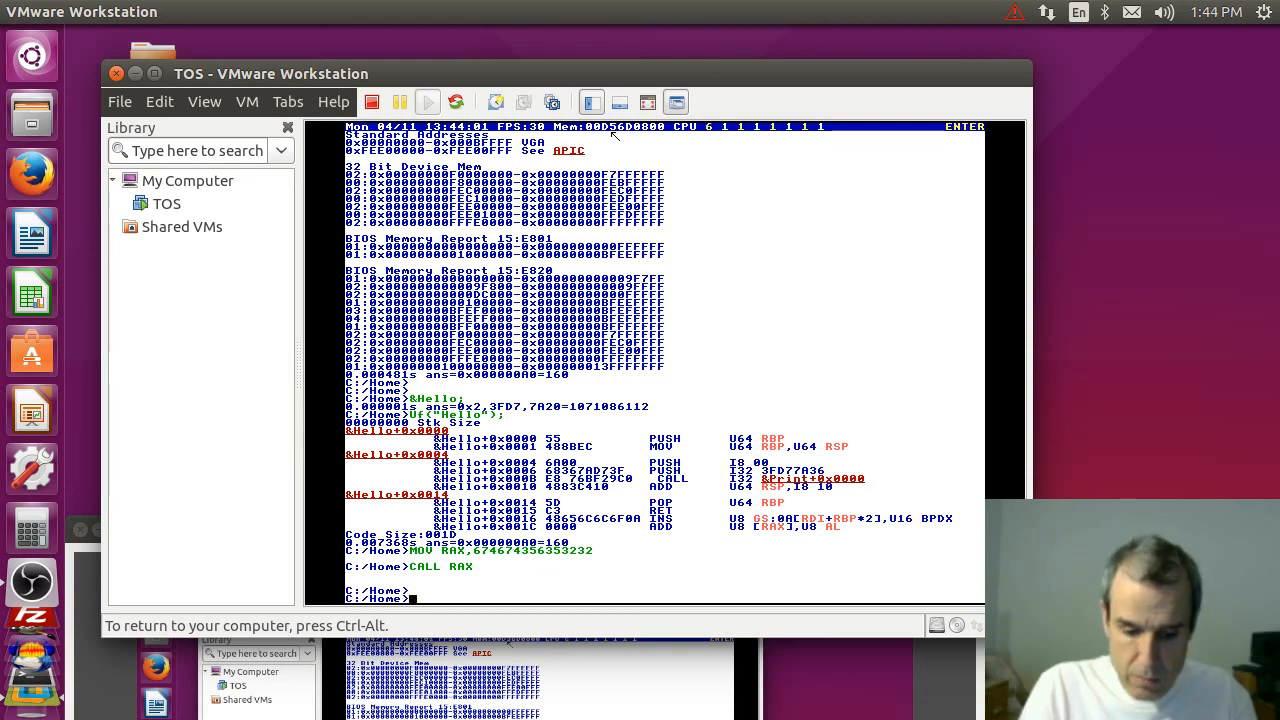
pyautogui.write('1,0000')
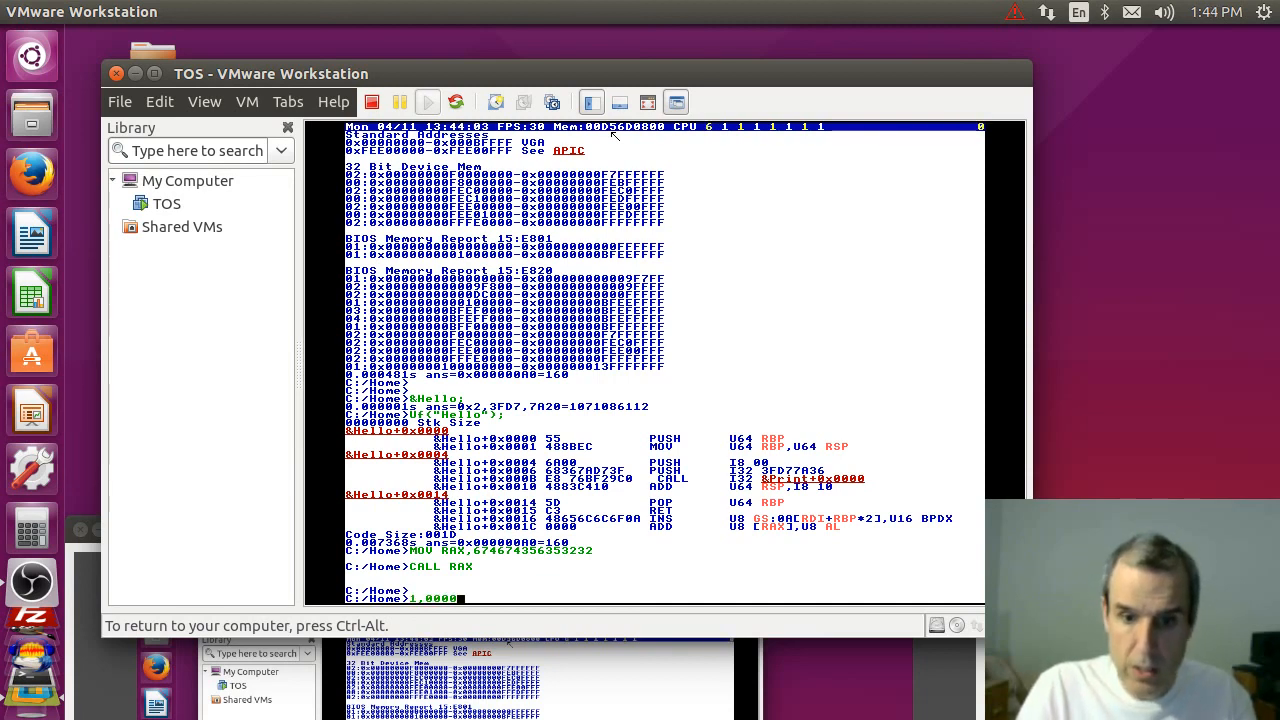
pyautogui.write(',0000')
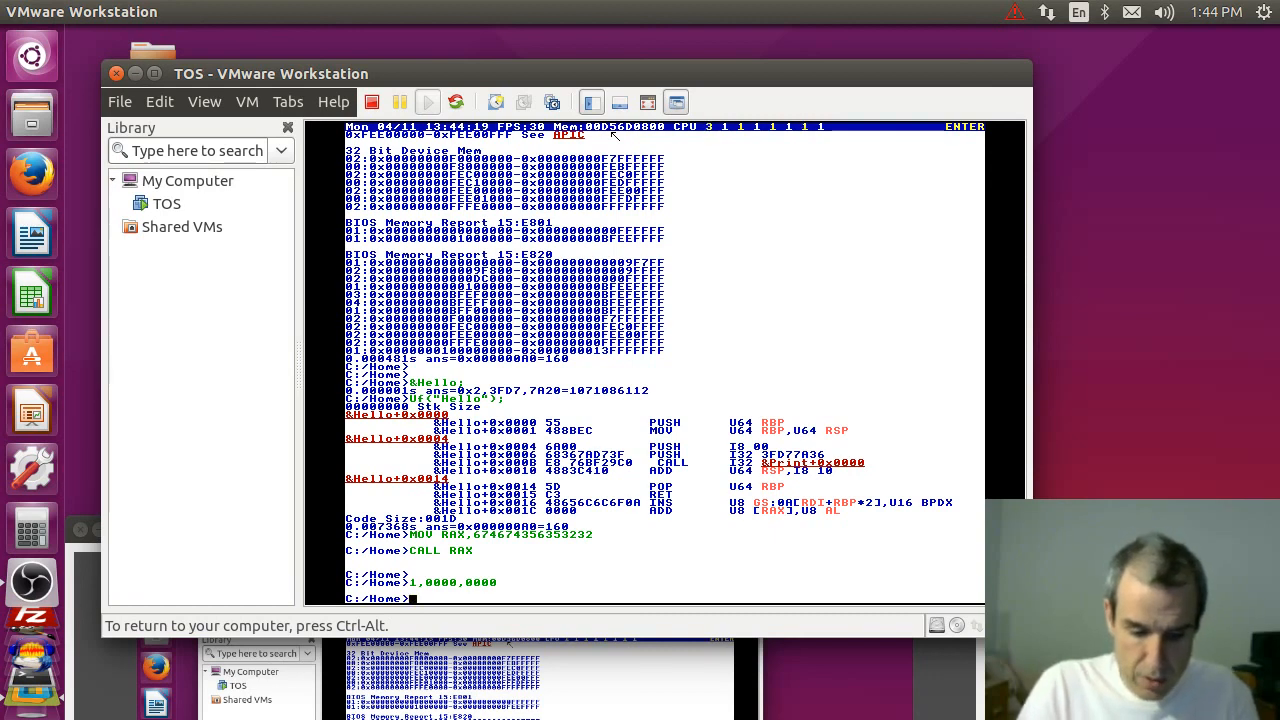
# Enter 7FFF,FFFF on a new line below 1,0000,0000.
pyautogui.write('7')
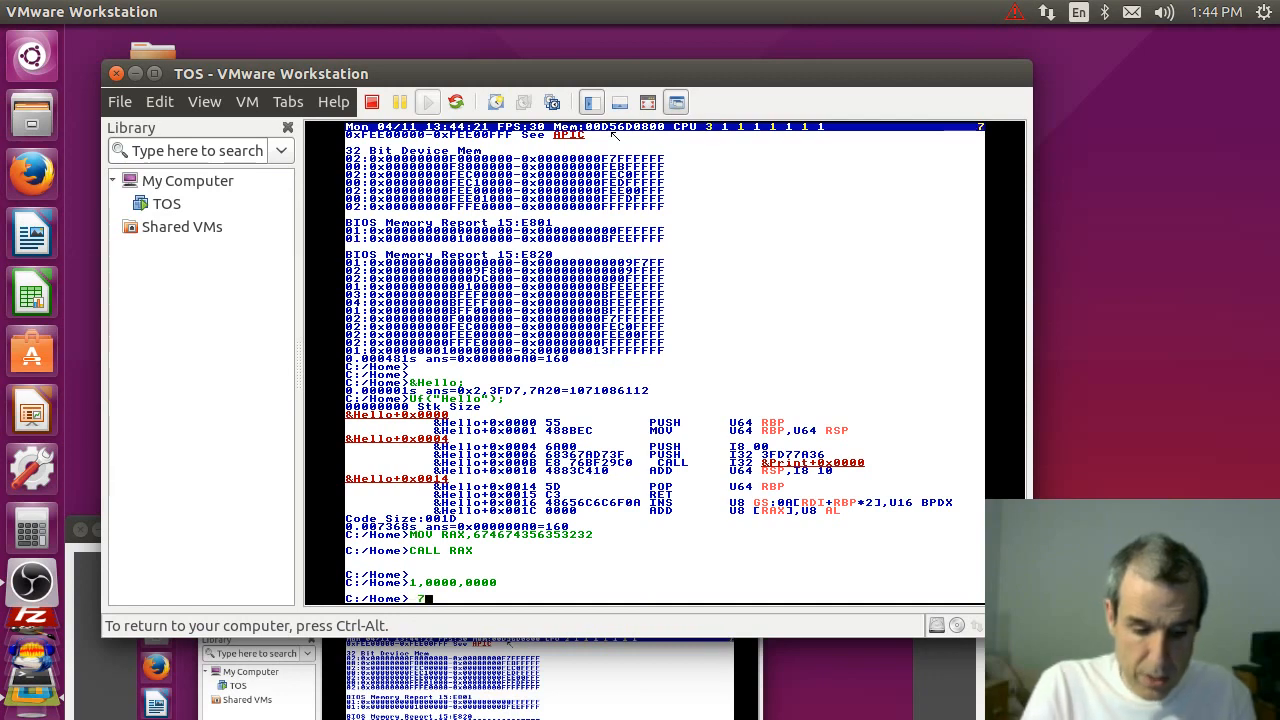
pyautogui.write('FFF')
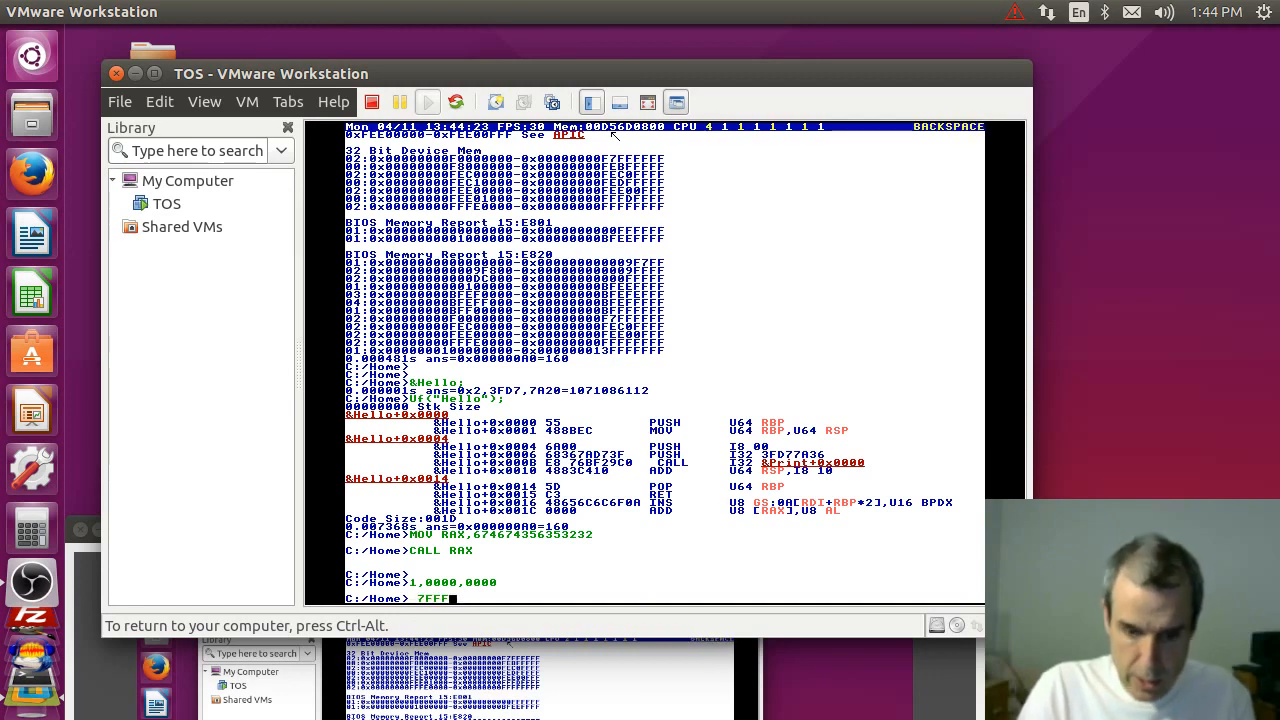
pyautogui.write(',FFFF')
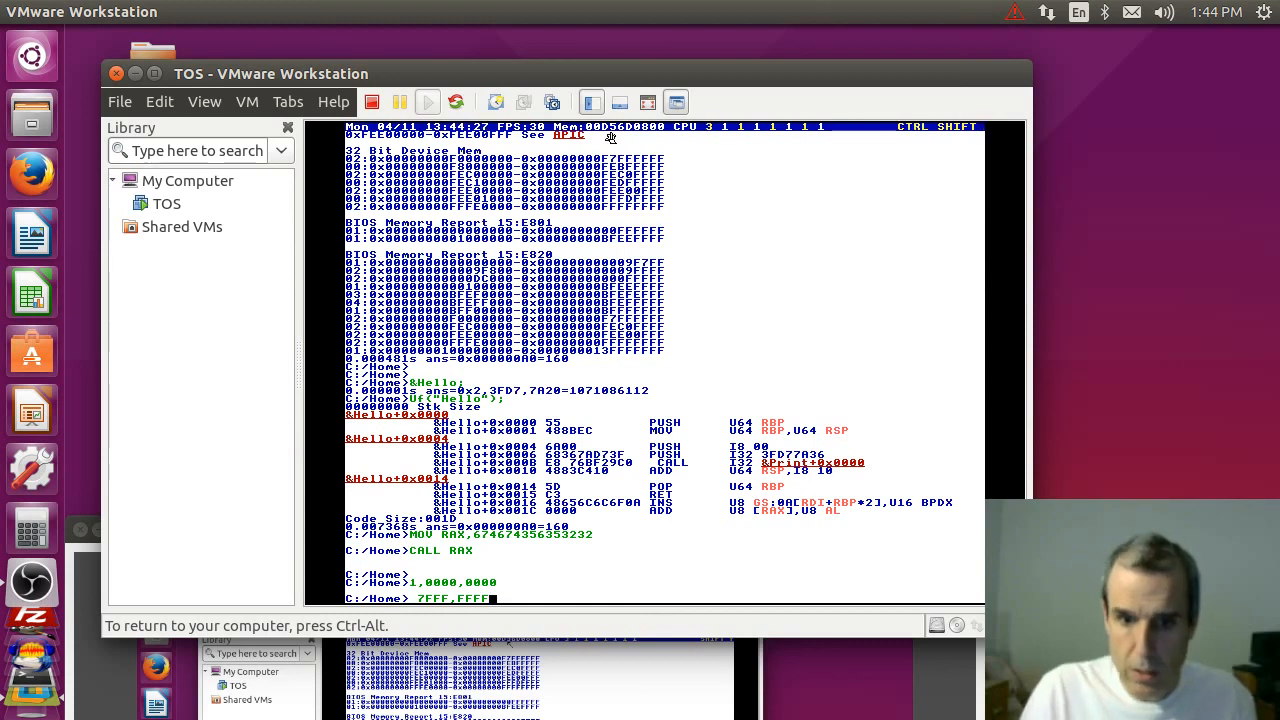
pyautogui.press('Return')
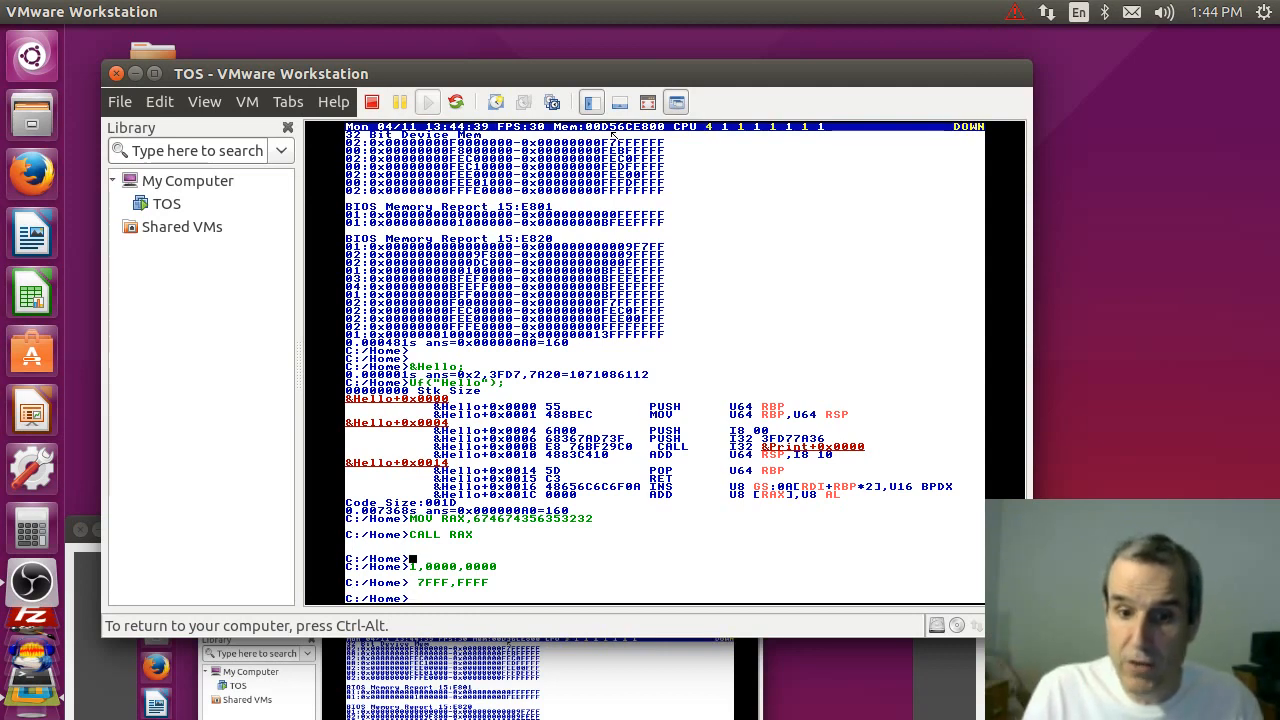
# Note an 8 Gig total with a 2 gig figure at the command line.
pyautogui.write('8 G')
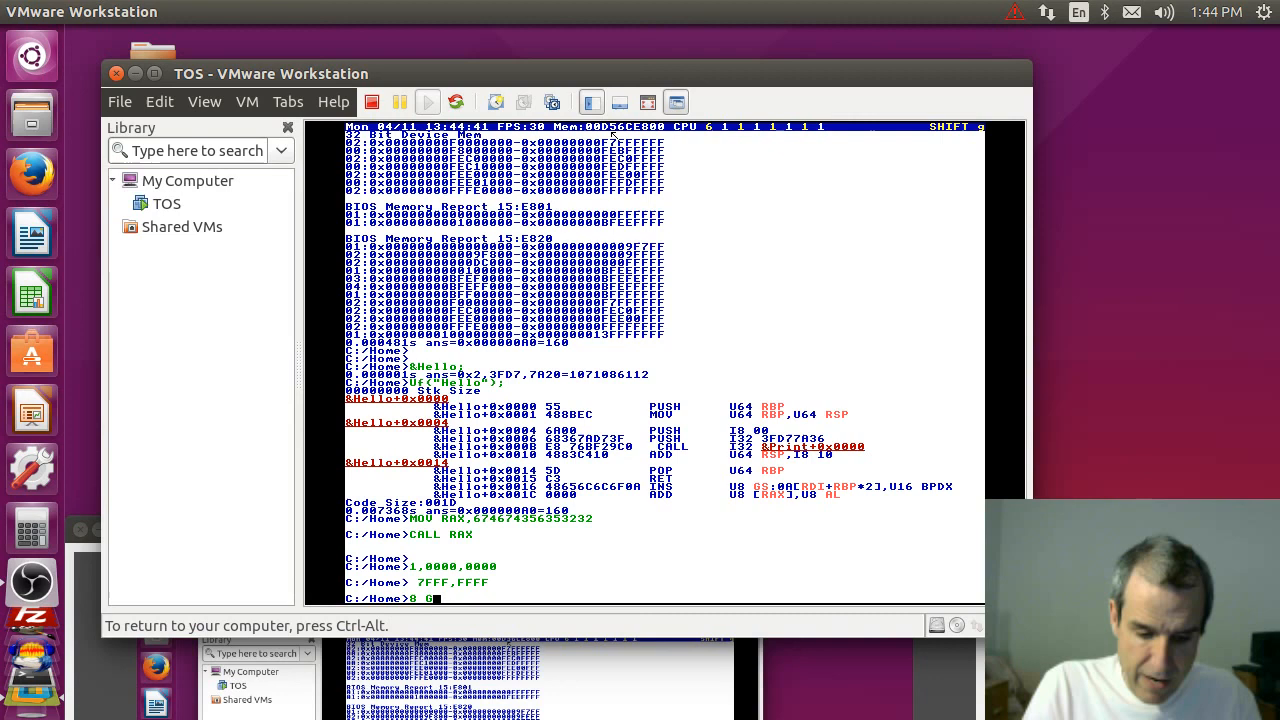
pyautogui.write('ig     6 gig data')
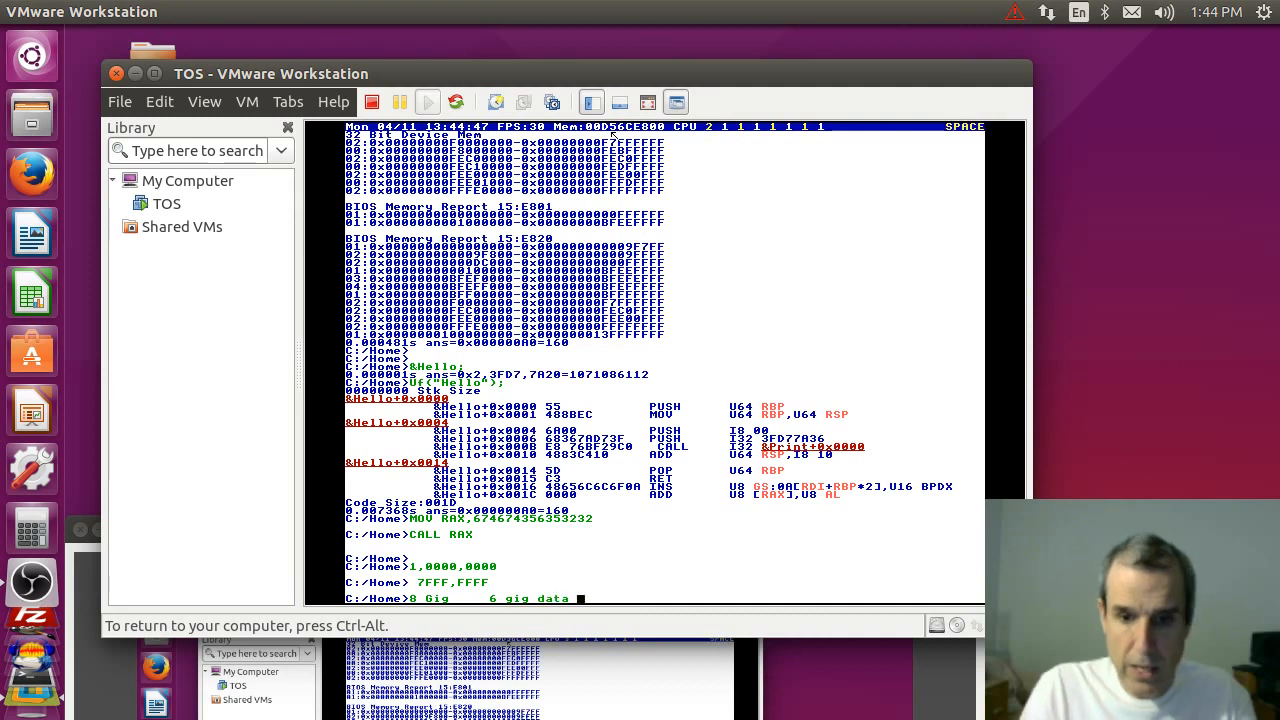
pyautogui.write('2 gig')
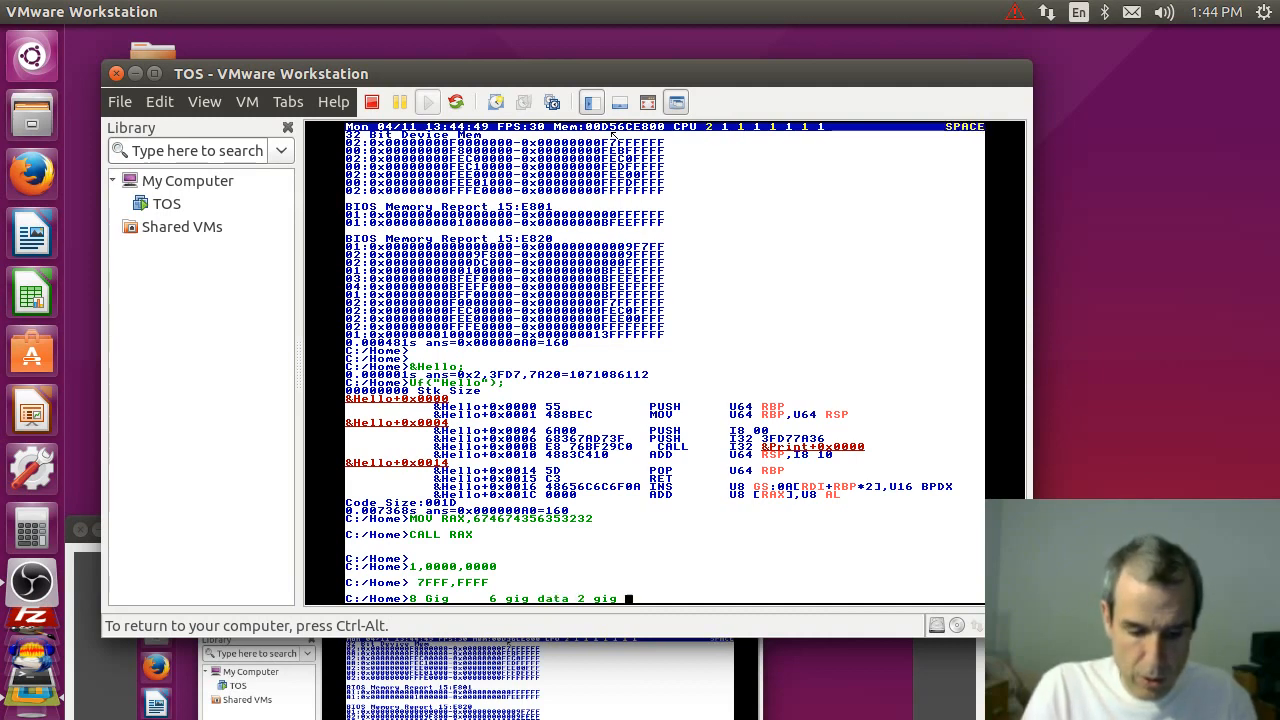
pyautogui.press('Return')
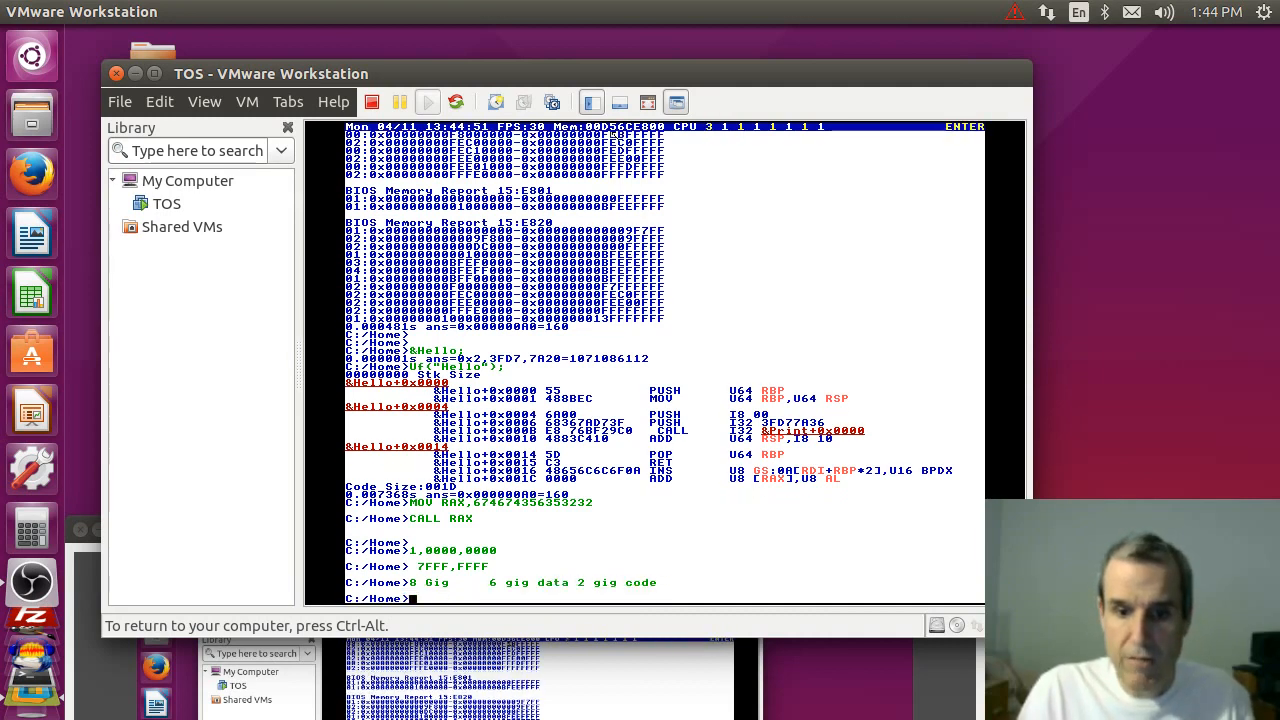
# Add a second note on a 4 gig data/code split with 1 and 2 gig figures.
pyautogui.write('4 Gog     3 Gig Dat')
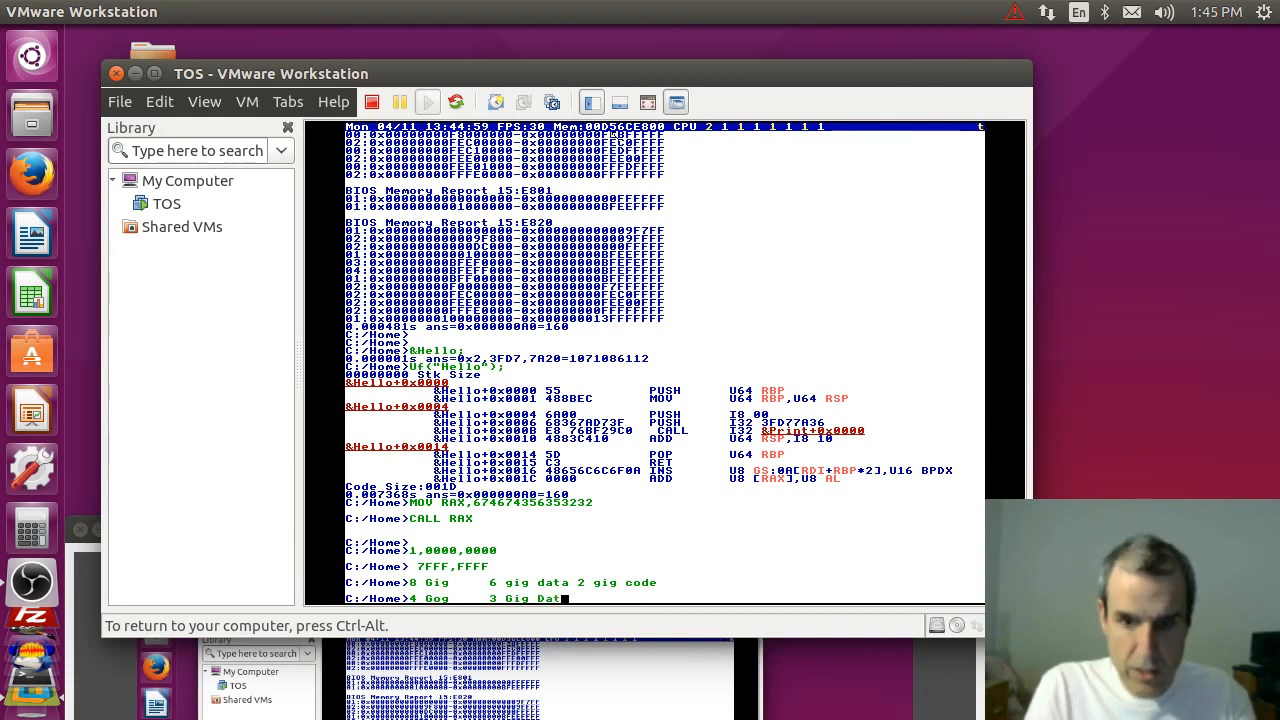
pyautogui.write('1 Gig code')
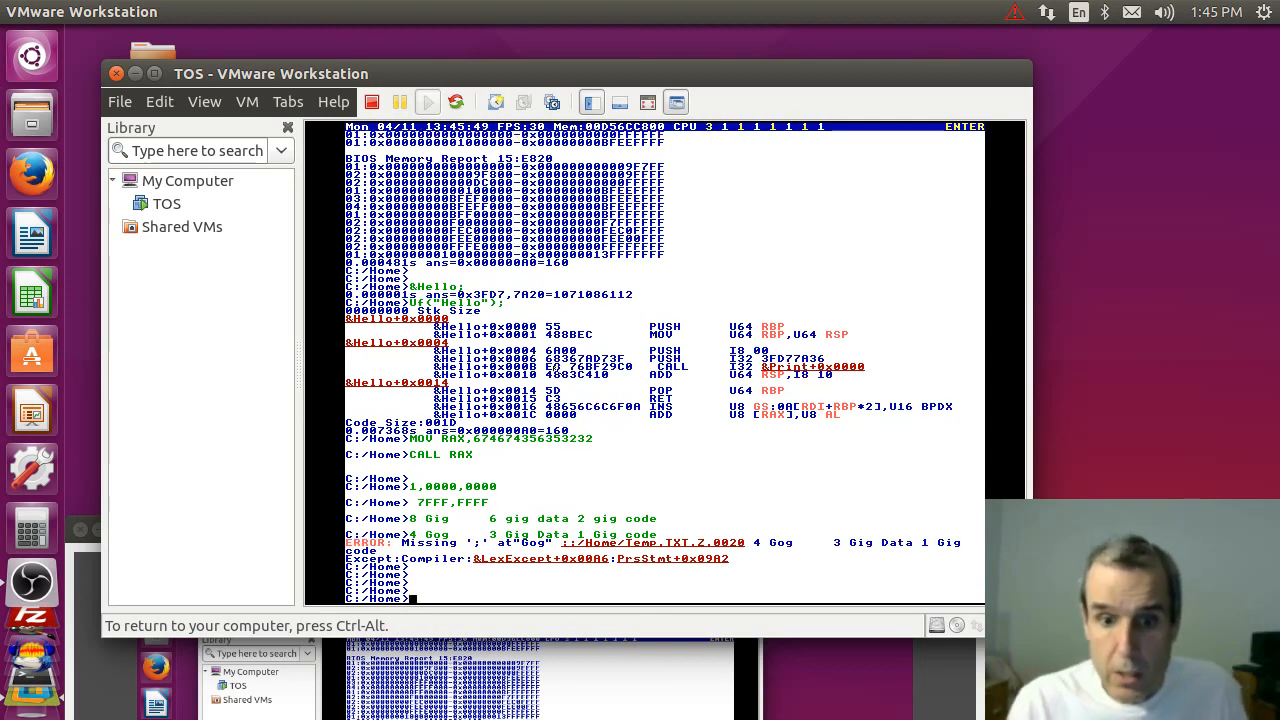
pyautogui.write('2 Gog')
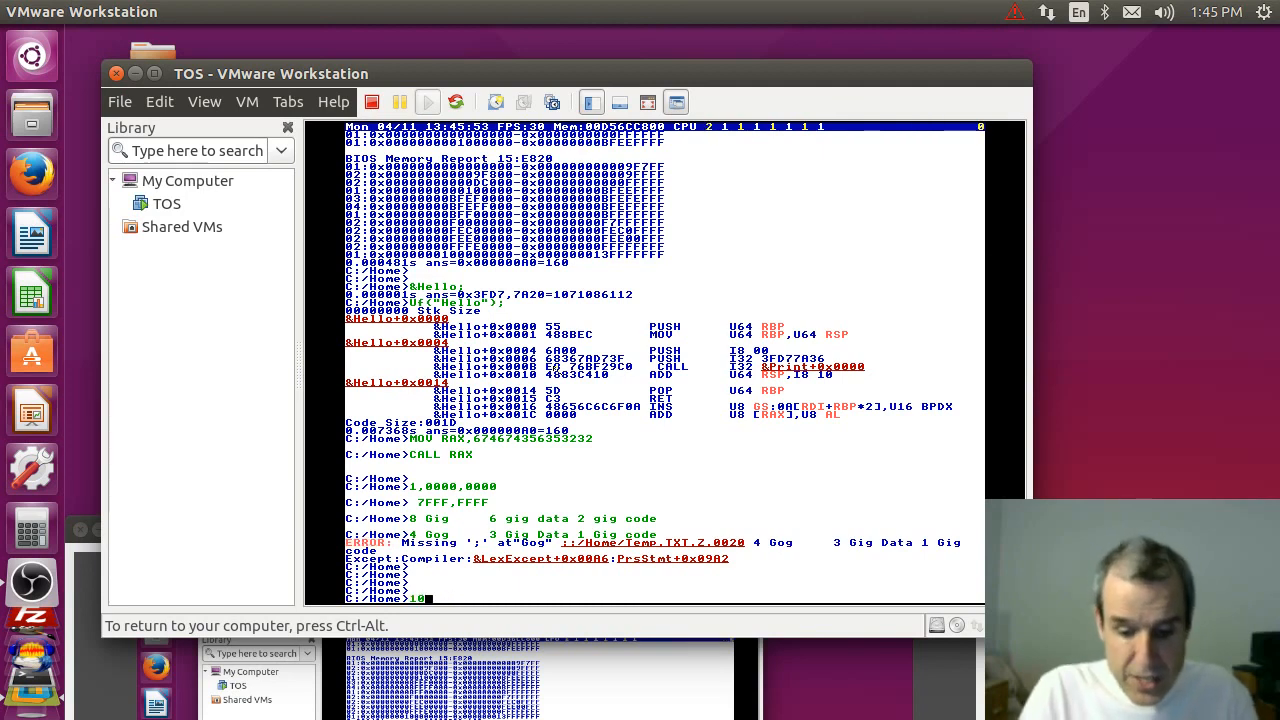
pyautogui.write('00,000')
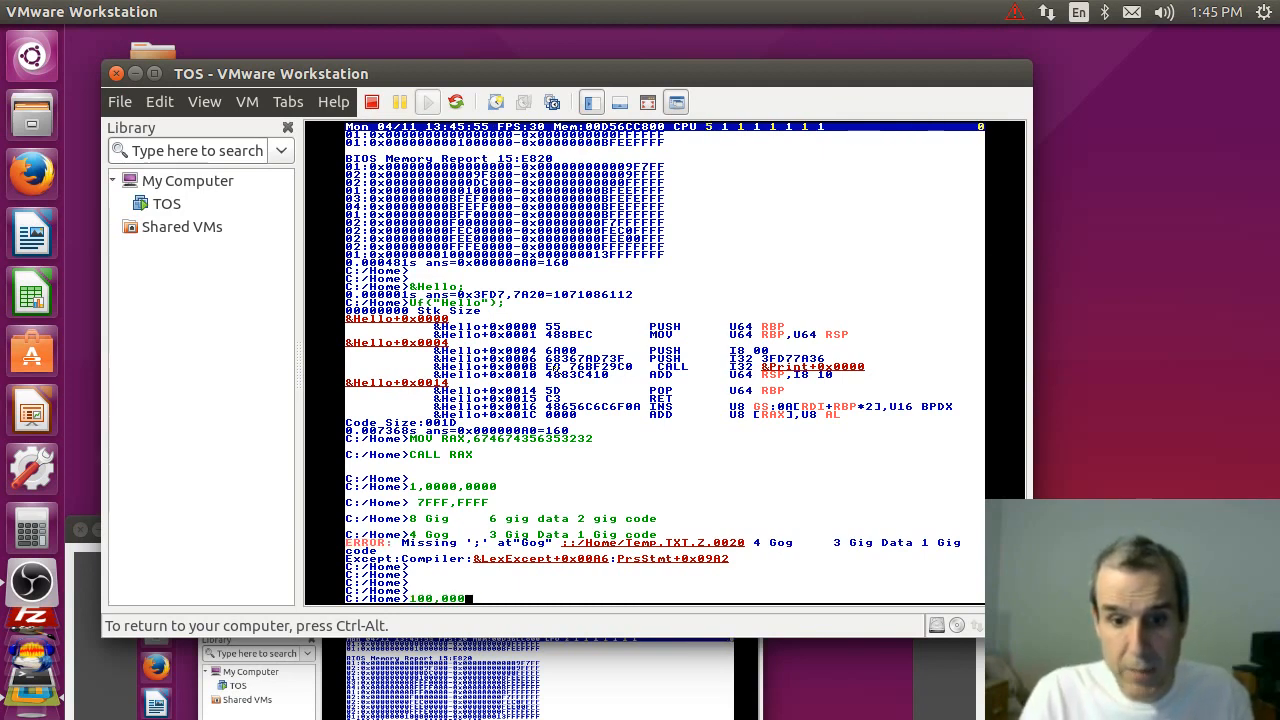
pyautogui.press('backspace')
pyautogui.write('&i;')
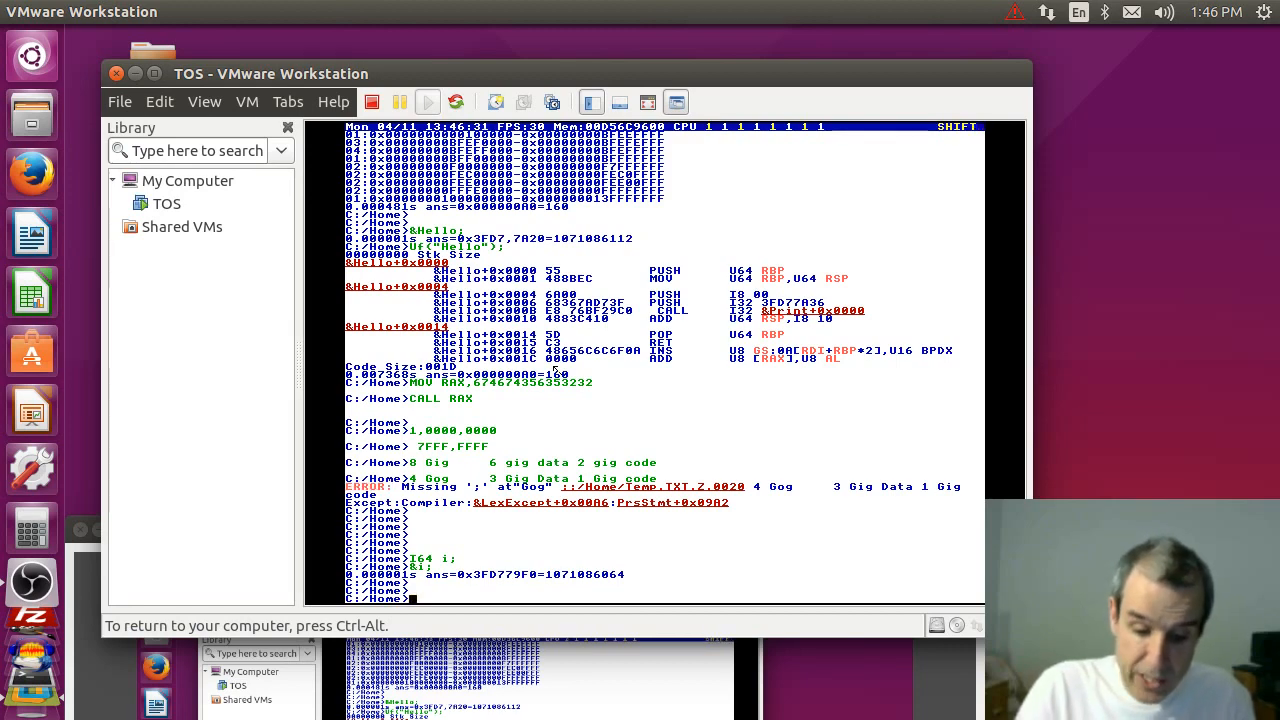
# Declare I64 i; and print its address with &i;.
pyautogui.write('MAo')
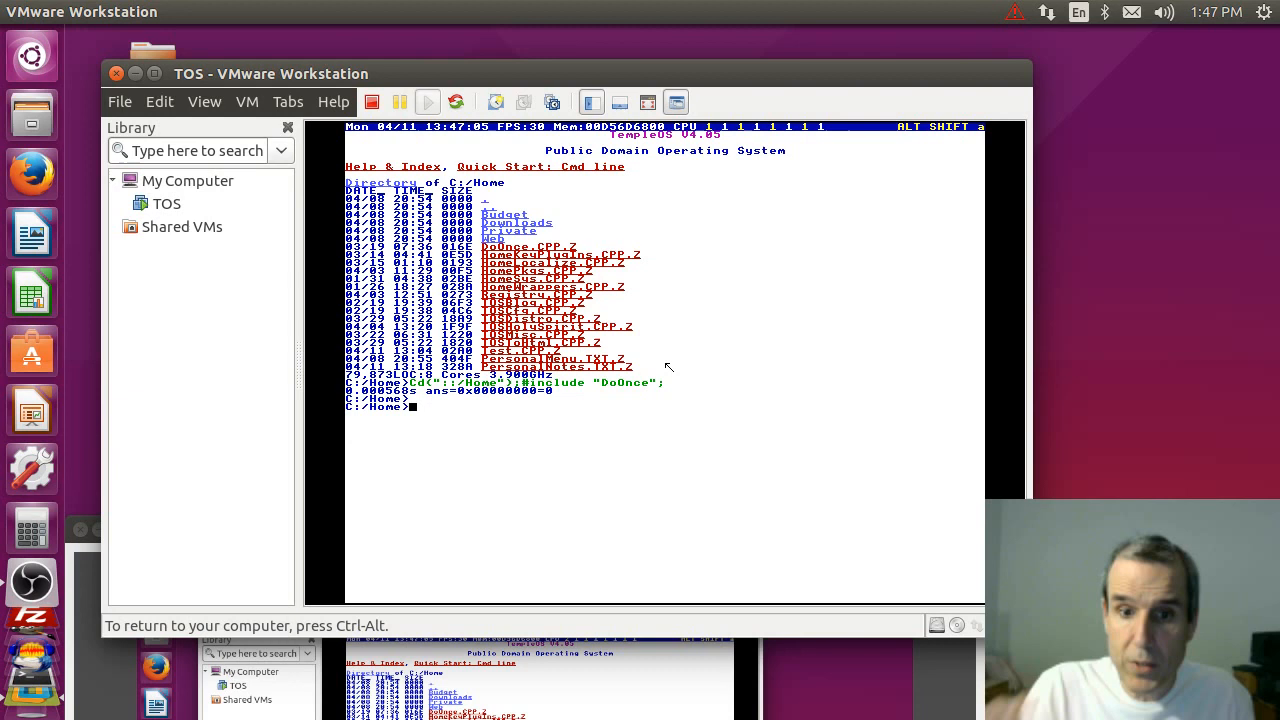
# Type CALL REL32, then run 'while (TRUE) Yield;' beside the CPU monitor.
pyautogui.write('CALL')
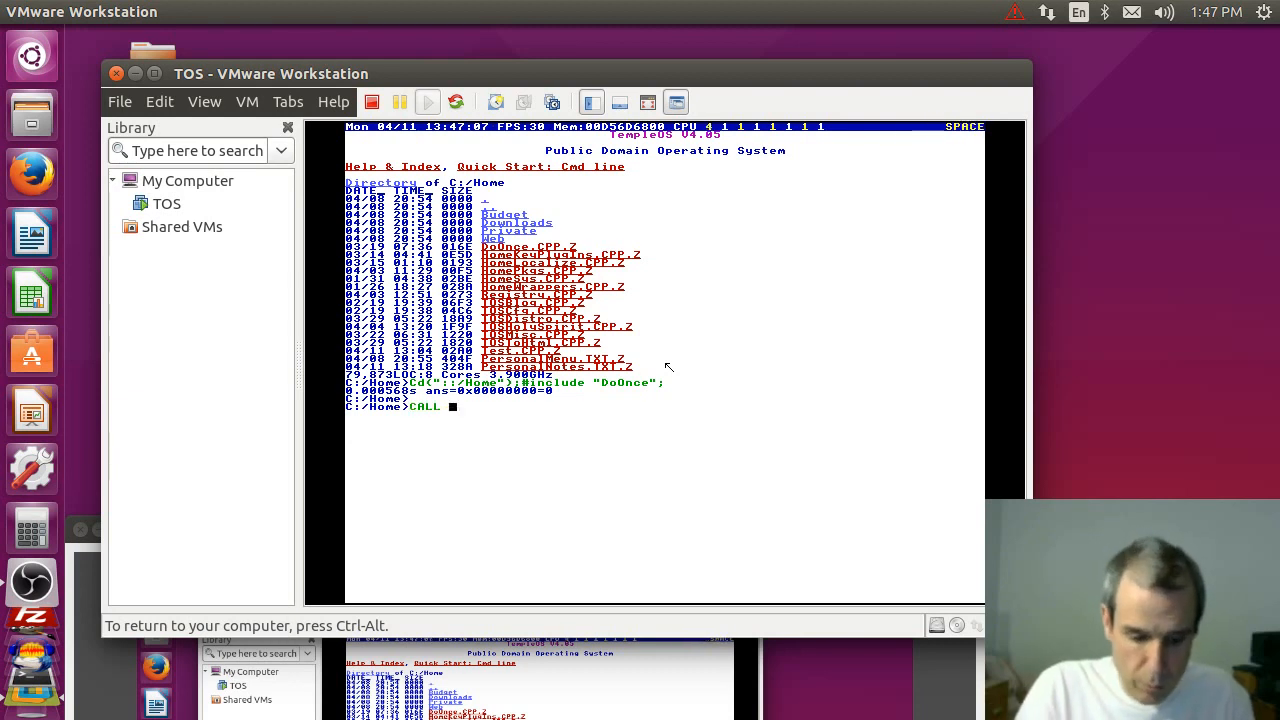
pyautogui.write('REL32')
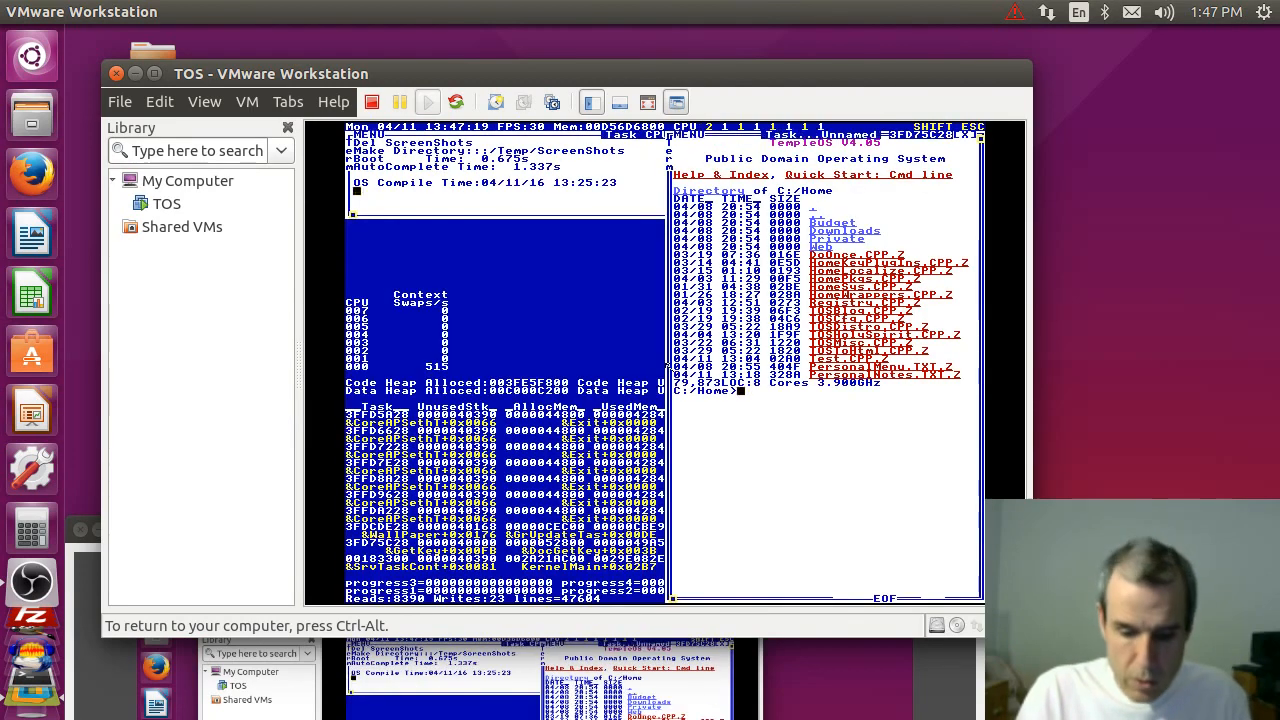
pyautogui.write('while')
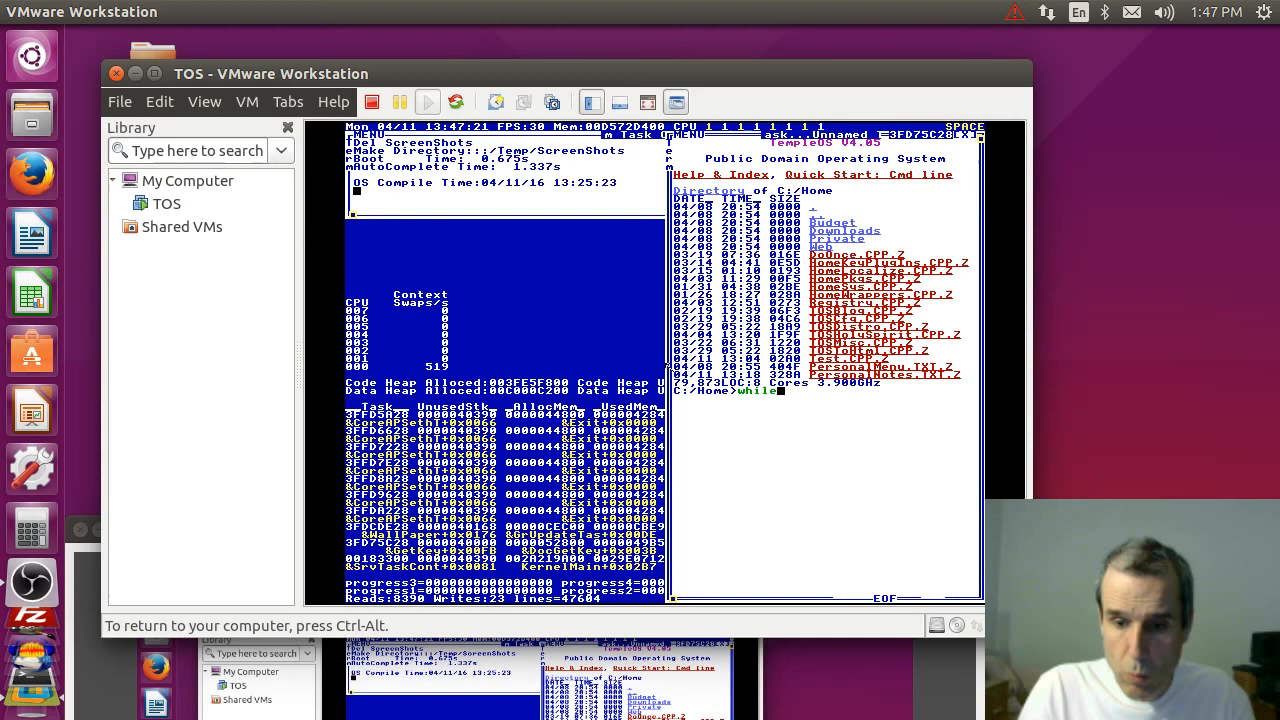
pyautogui.write('(TRUE')
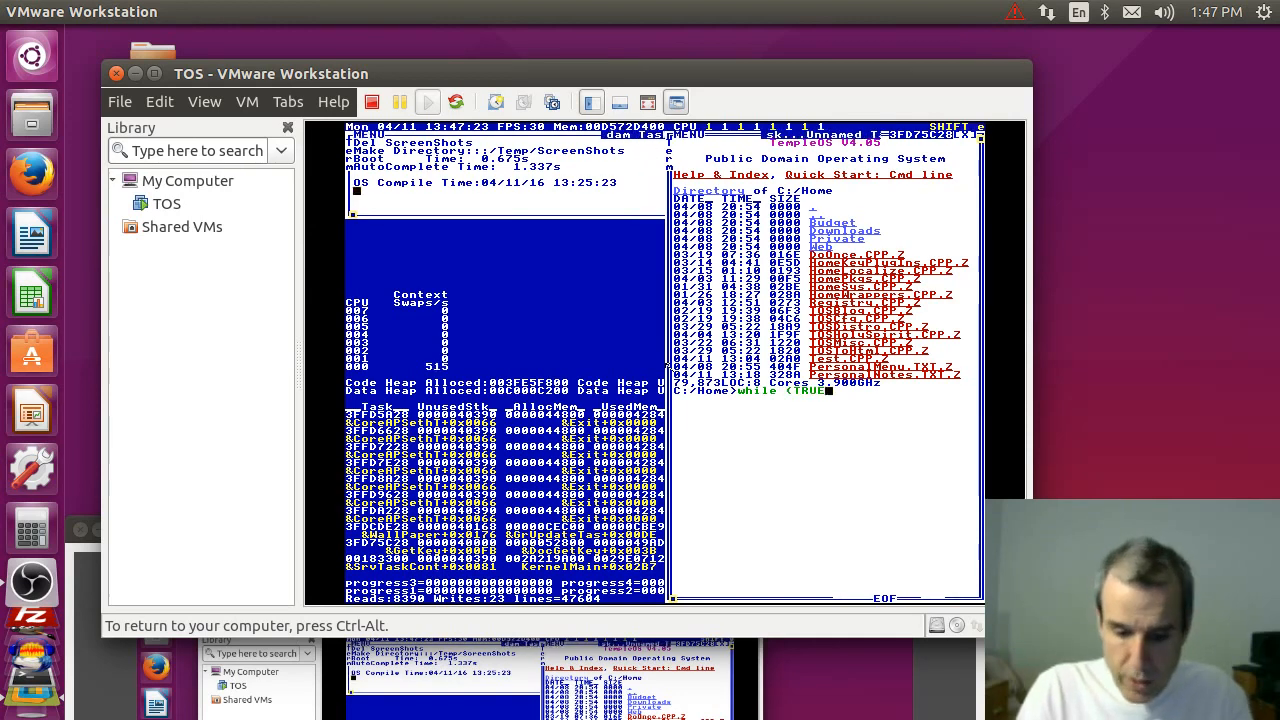
pyautogui.write('Yield;')
pyautogui.write('3,000,000,000  400x')
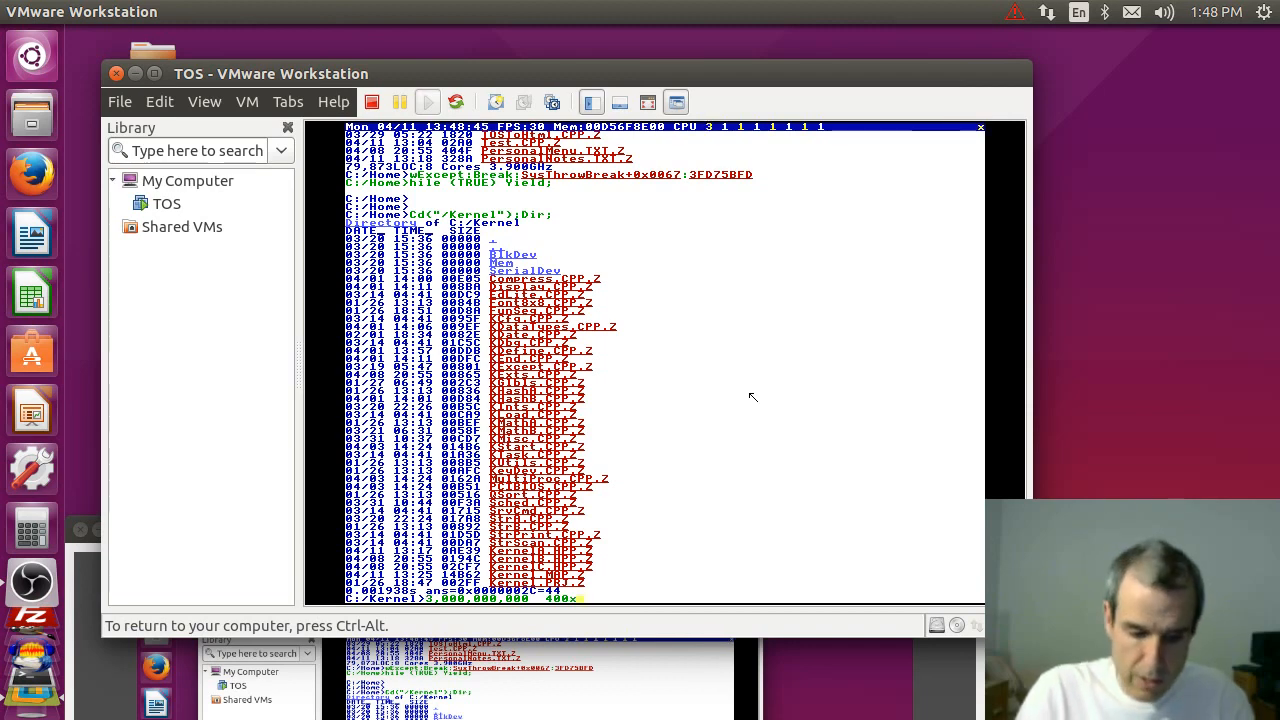
pyautogui.press('backspace')
pyautogui.write('4,600,000,00')
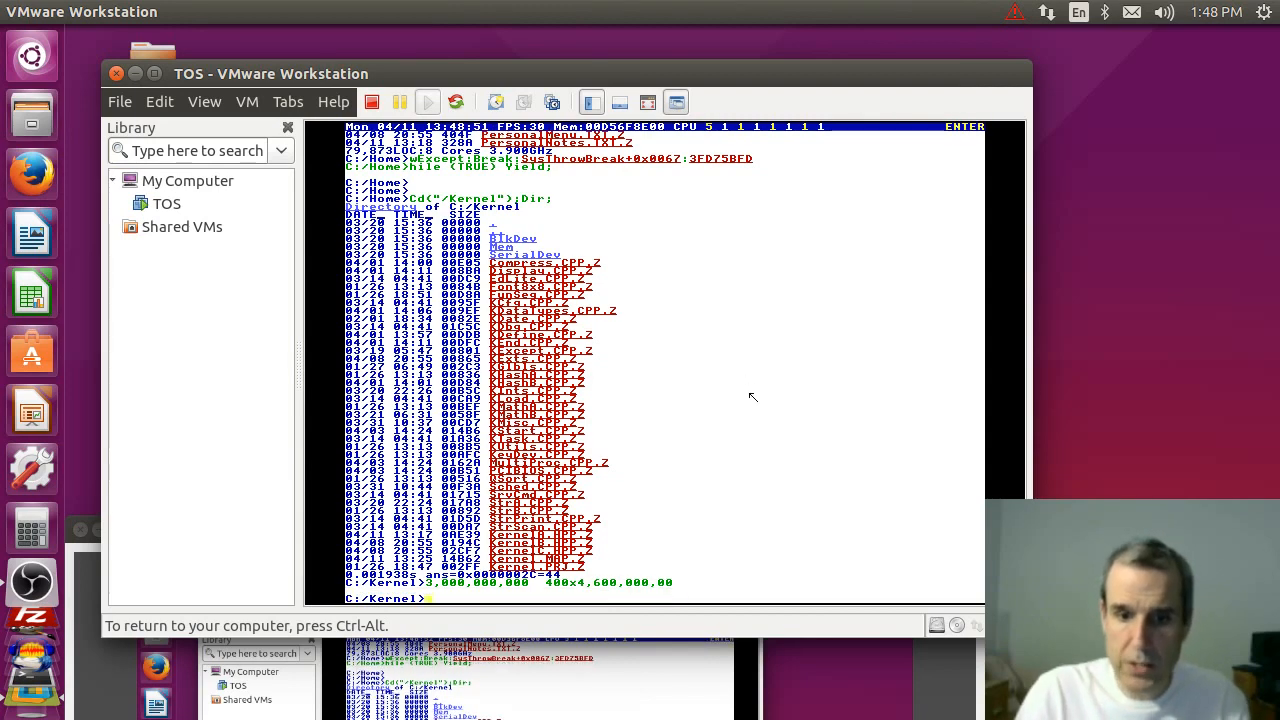
pyautogui.write('3000')
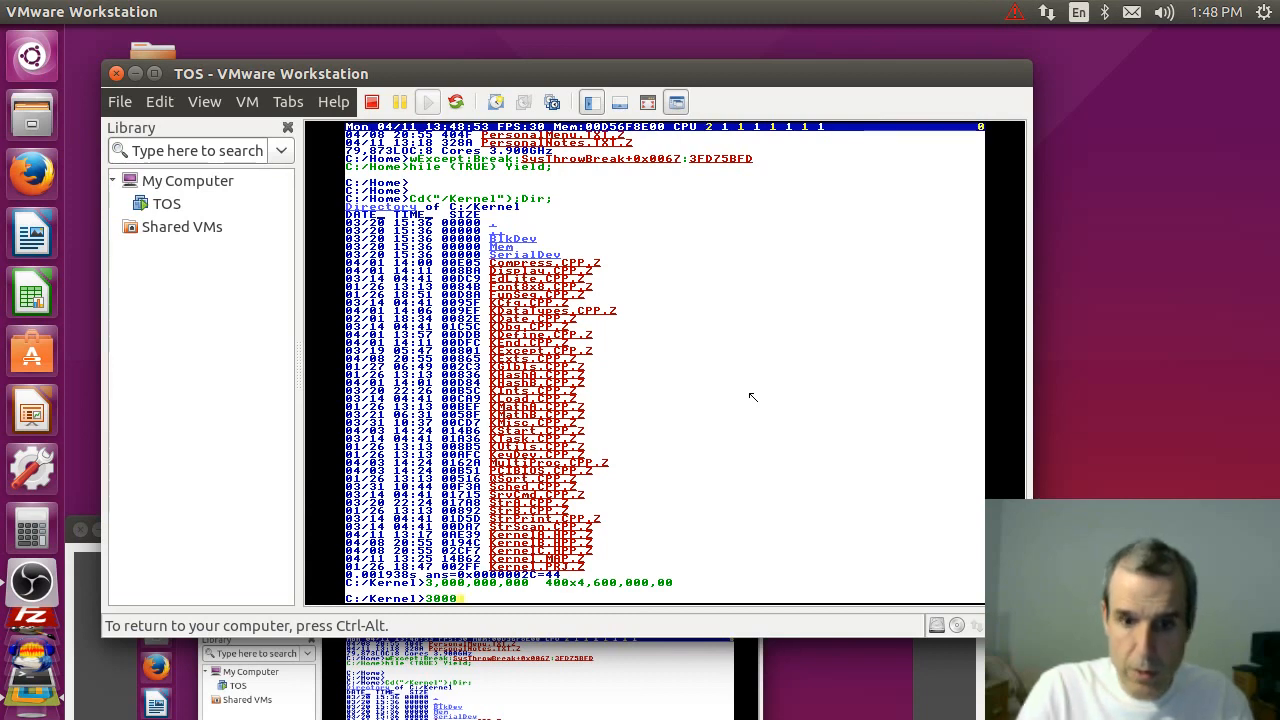
pyautogui.write('000000000/4')
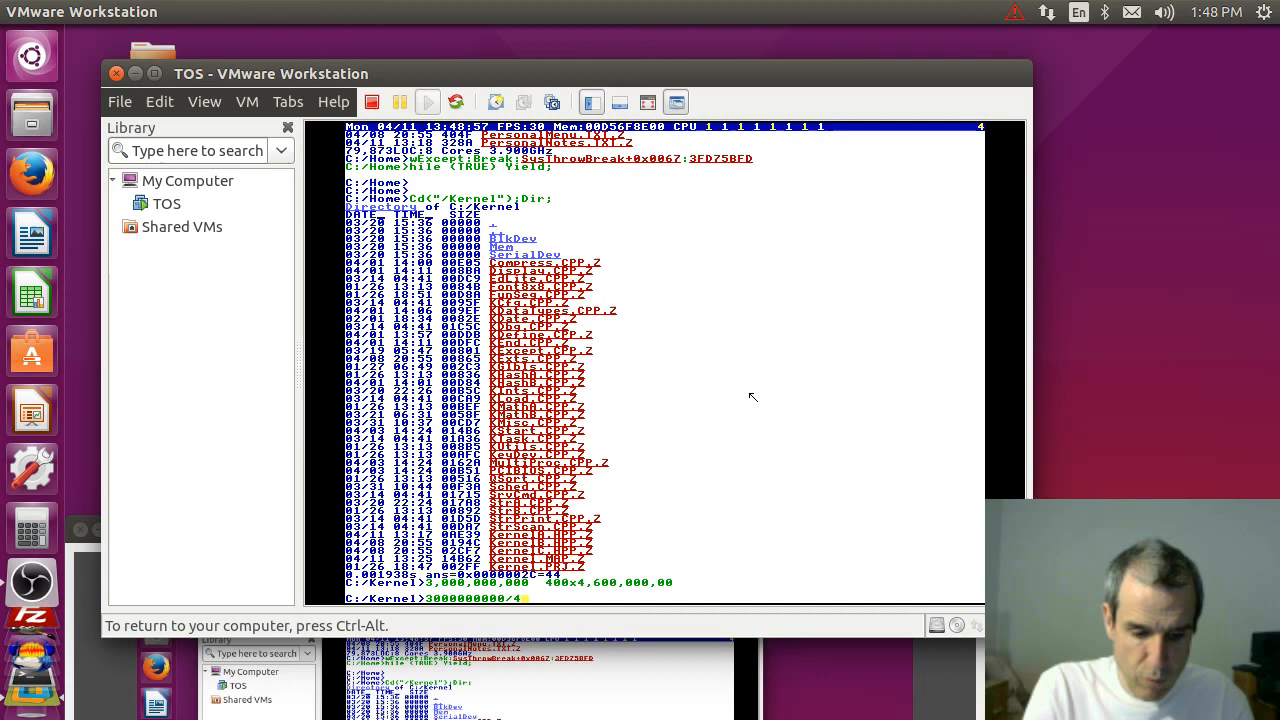
pyautogui.press('Backspace')
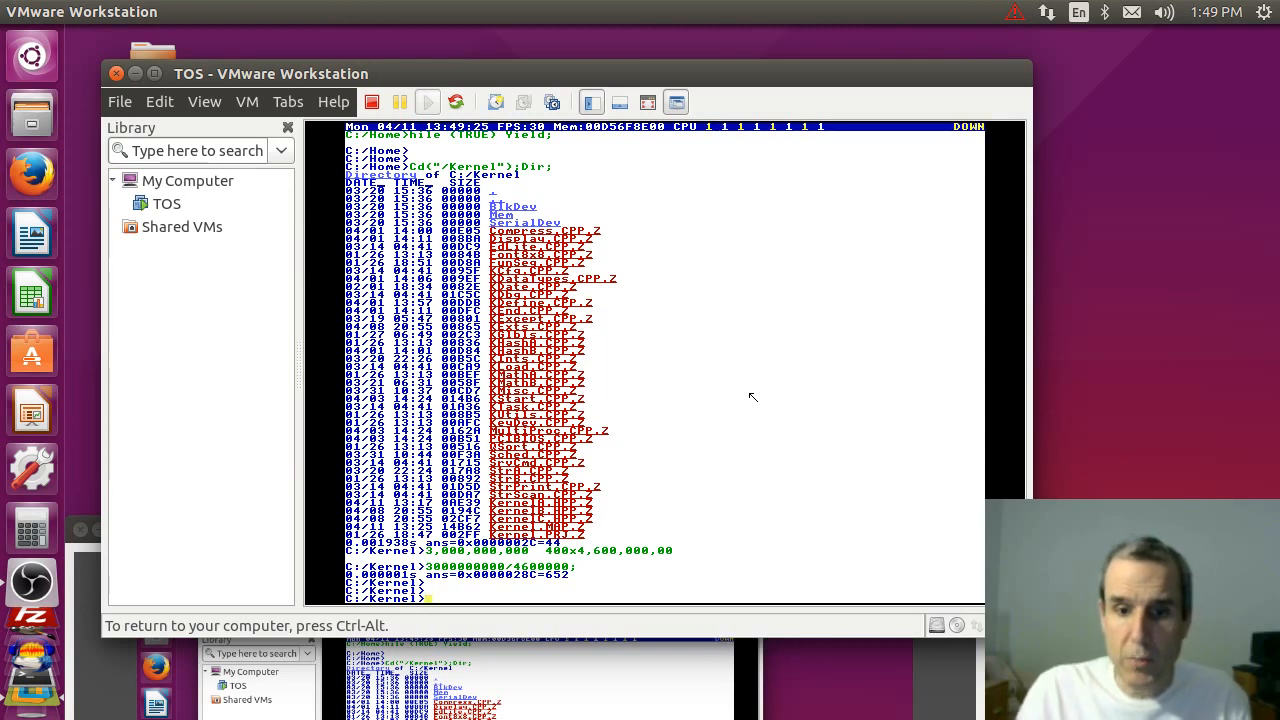
pyautogui.moveTo(741, 434)
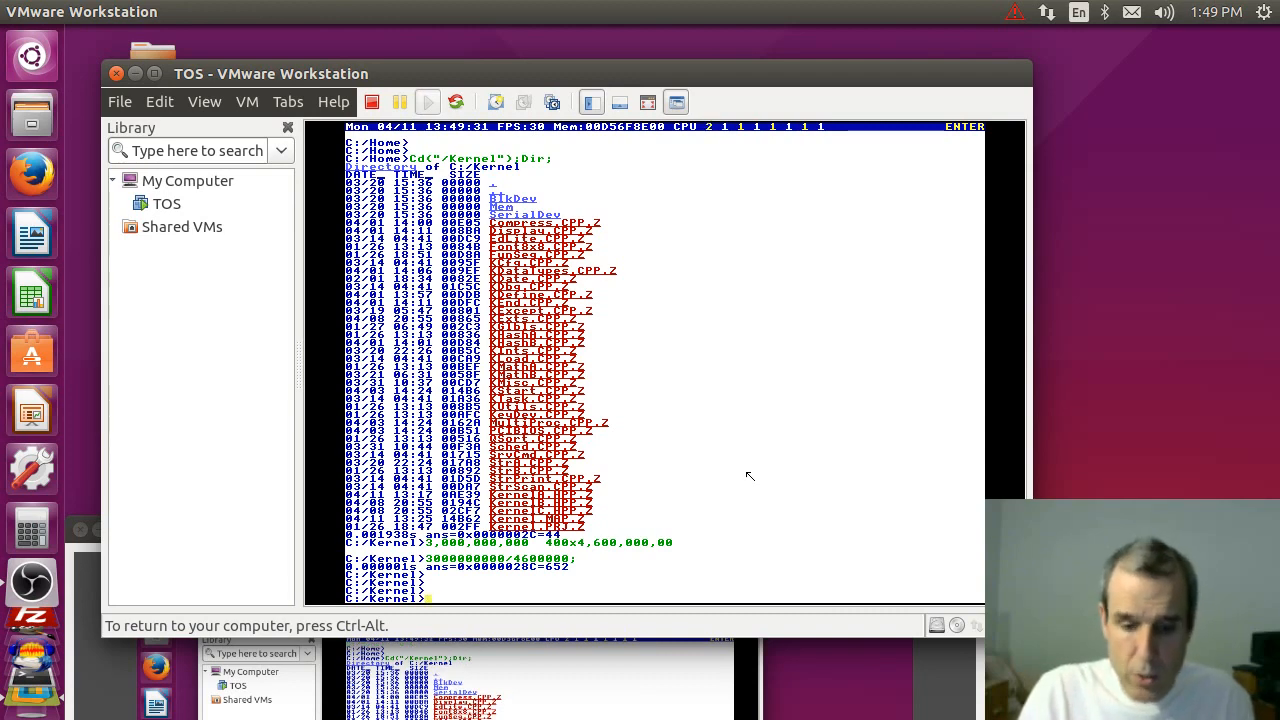
# Type the hexadecimal value 0x7FFF at the C:/Kernel prompt.
pyautogui.write('0x7FFF')
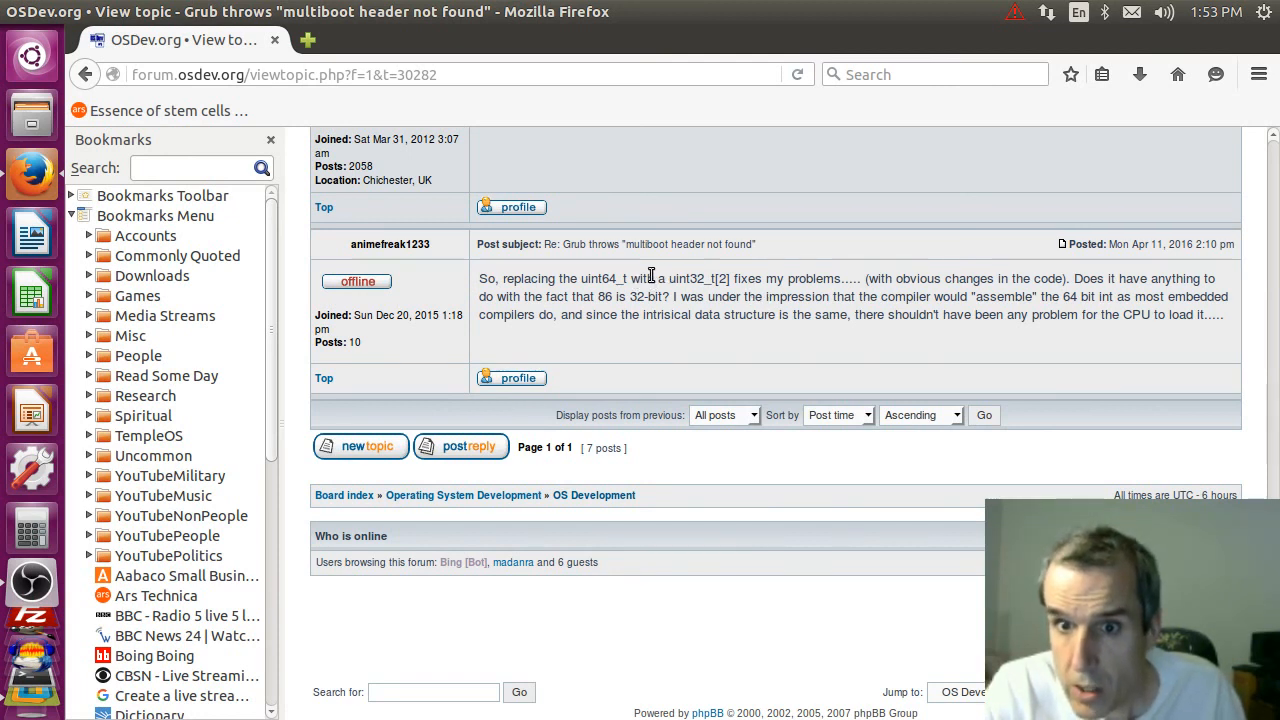
# Select the phrase 'a uint32_t[2]' in the OSDev.org forum reply.
pyautogui.moveTo(651, 278); pyautogui.dragTo(738, 278)
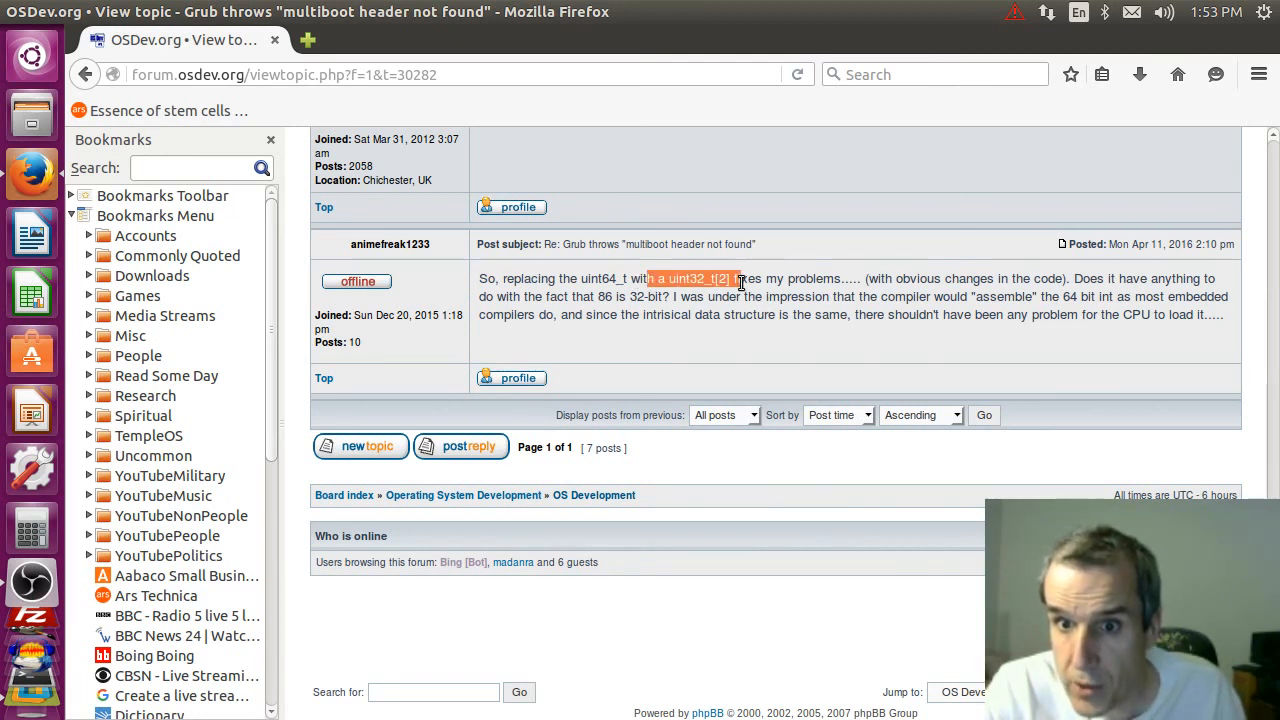
pyautogui.moveTo(273, 40)
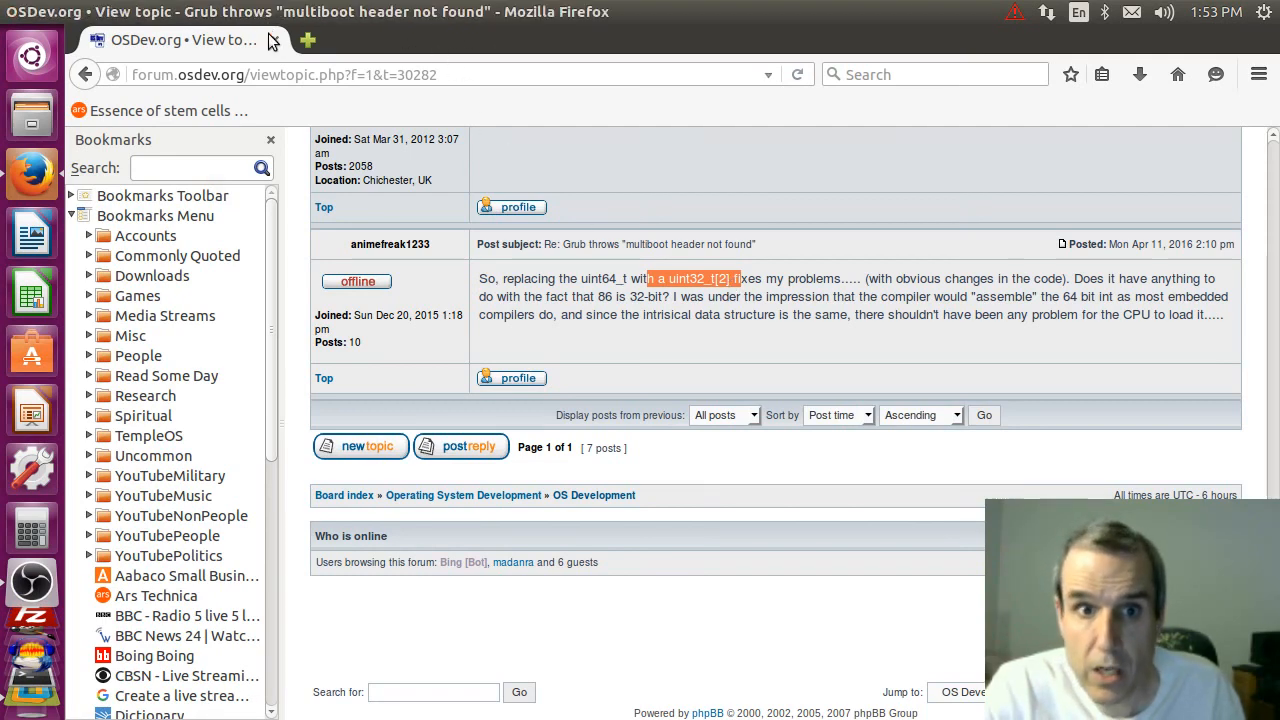